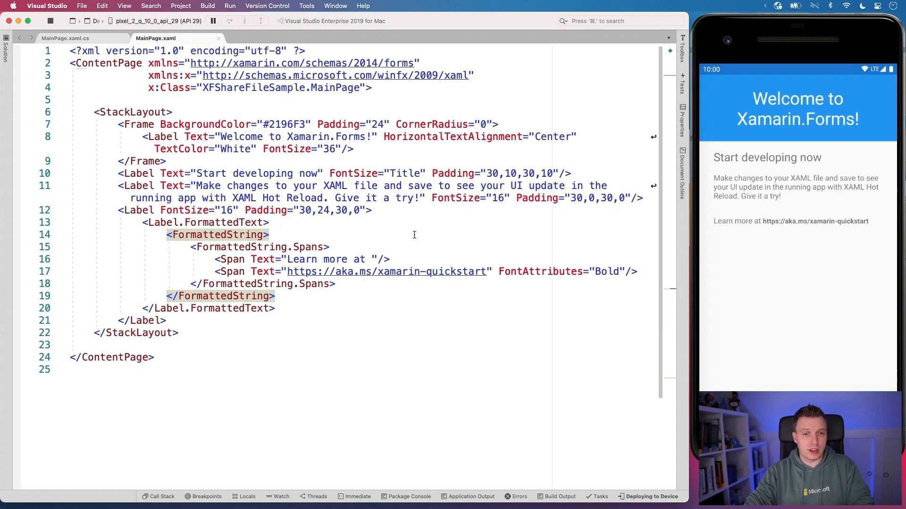
Step: Select the default welcome markup in MainPage.xaml to replace it with a 'Share Sample' header
{"action": "double_click", "coordinate": [289, 137]}
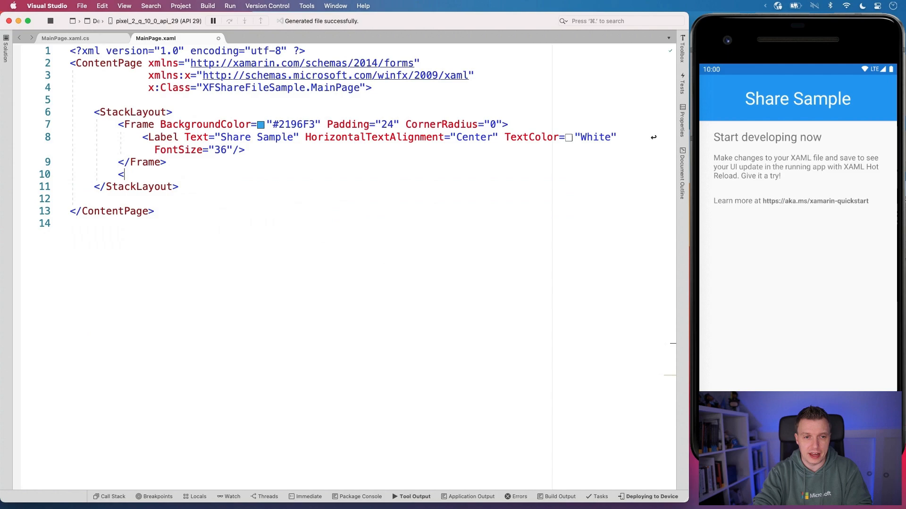
Step: Add a 'Share Text' Button and generate its Button_Clicked handler via IntelliSense
{"action": "type", "text": "Button />"}
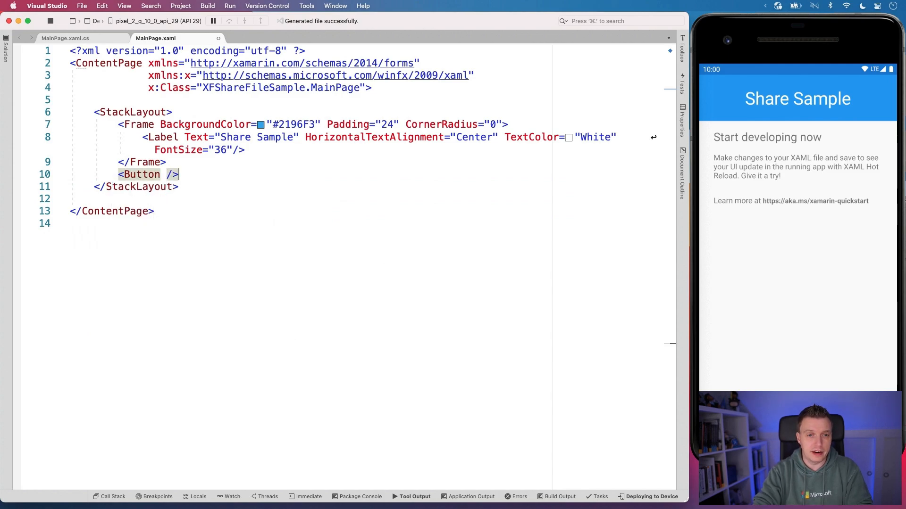
{"action": "type", "text": "Text=\"Share Text\" Clicked=\""}
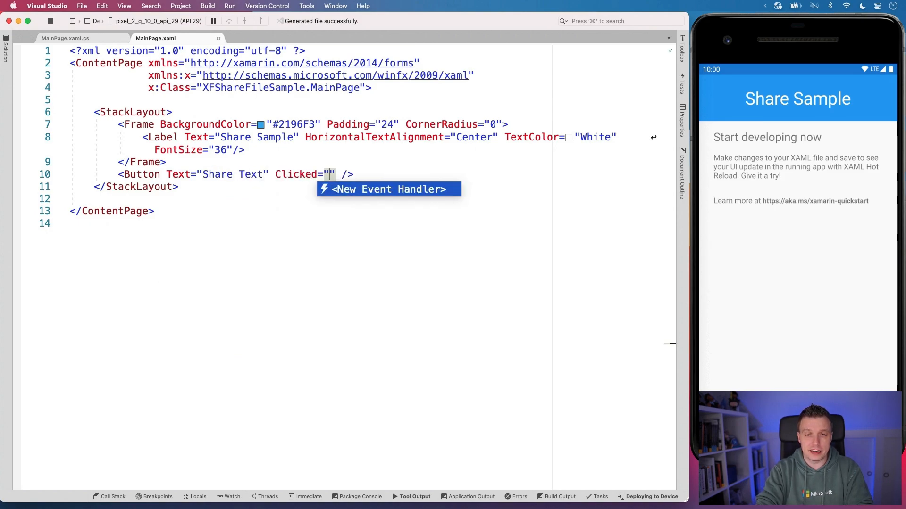
{"action": "left_click", "coordinate": [388, 189]}
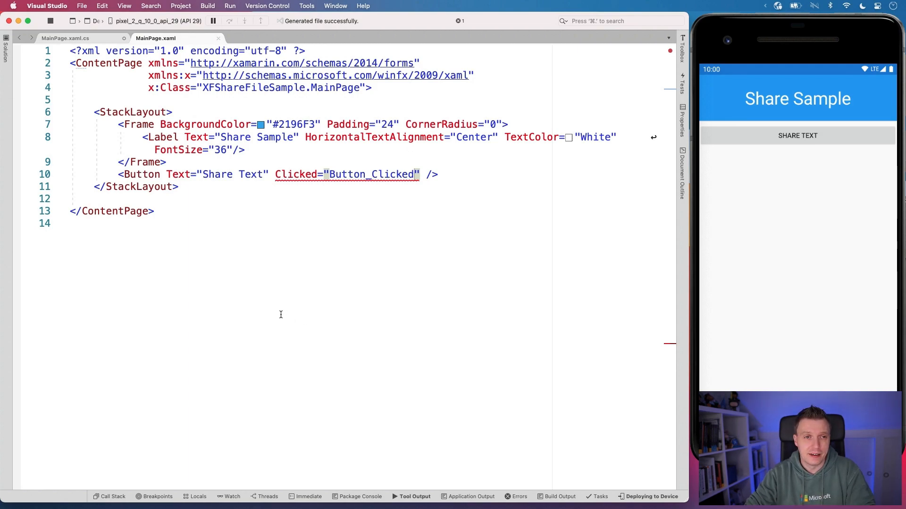
{"action": "mouse_move", "coordinate": [114, 83]}
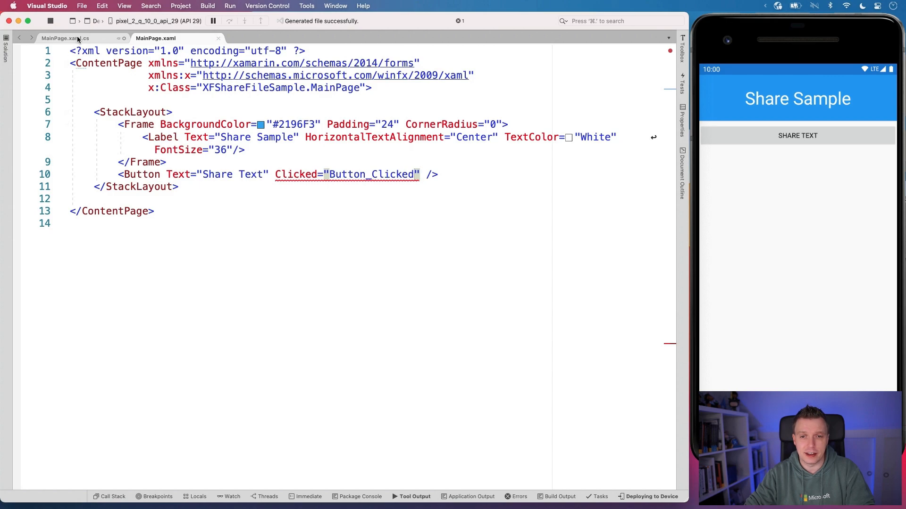
Step: Add 'using Xamarin.Essentials;' to the top of MainPage.xaml.cs
{"action": "left_click", "coordinate": [65, 39]}
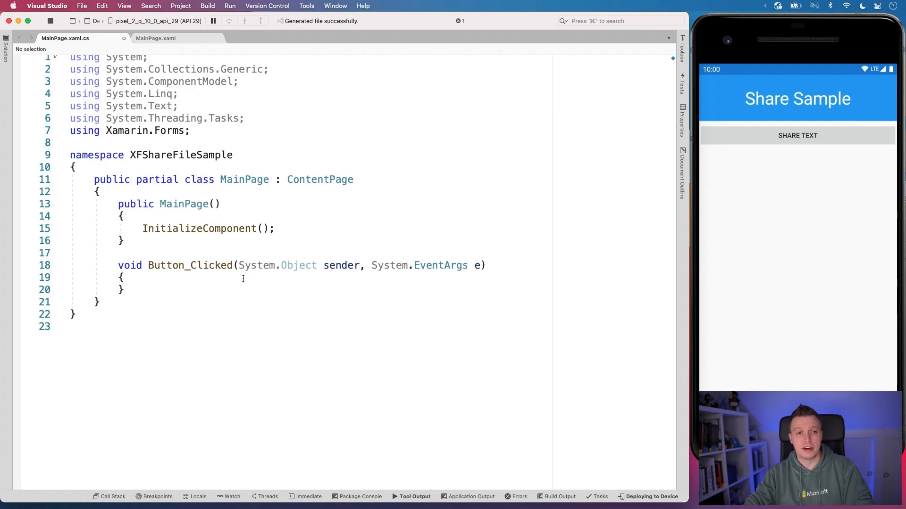
{"action": "scroll", "scroll_direction": "up", "scroll_amount": 3}
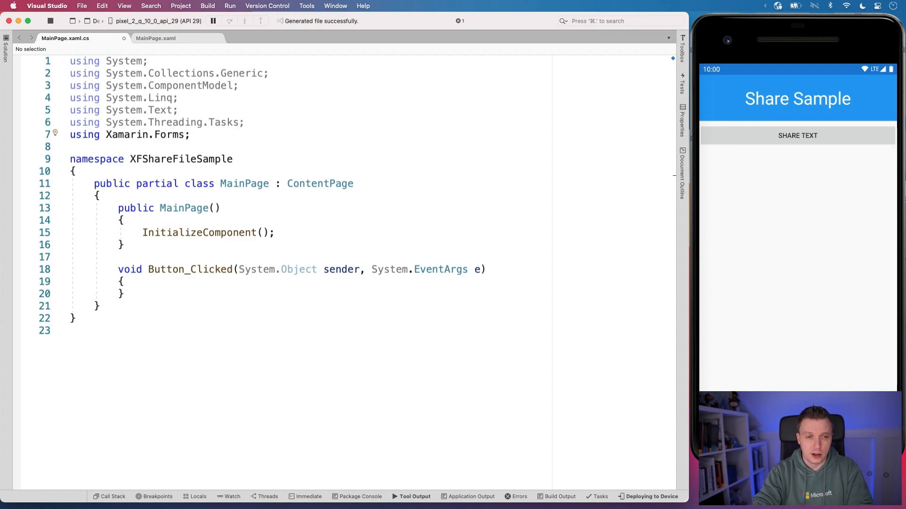
{"action": "type", "text": "using Xamarin.Essentials;"}
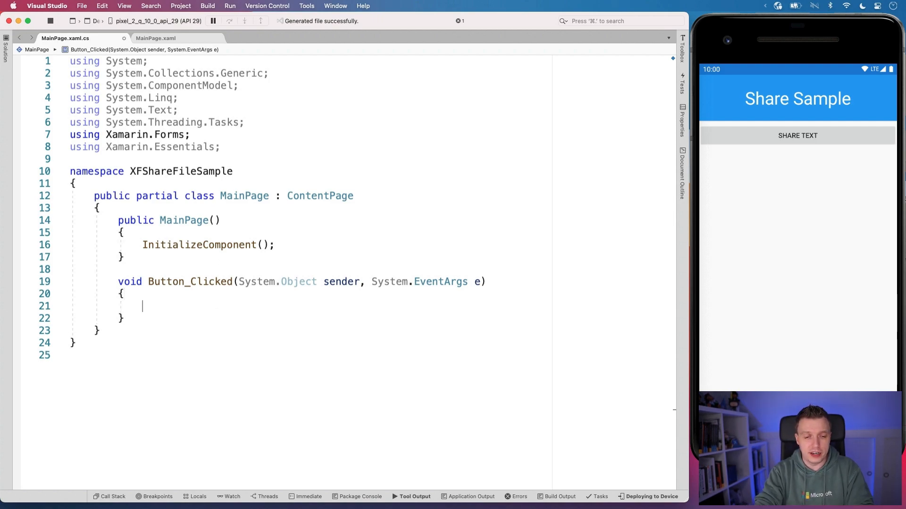
Step: Type Share.RequestAsync( in Button_Clicked and browse through its five overloads
{"action": "type", "text": "Share.RequestAsync"}
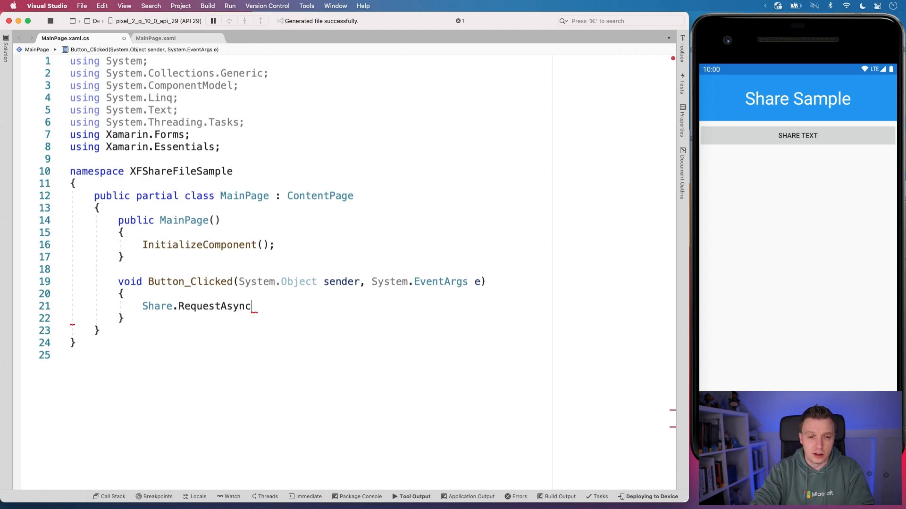
{"action": "type", "text": "("}
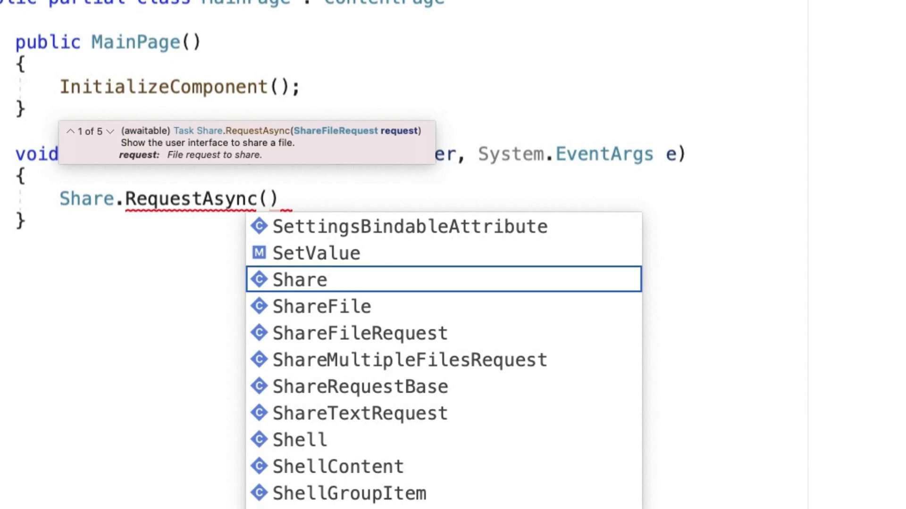
{"action": "mouse_move", "coordinate": [283, 150]}
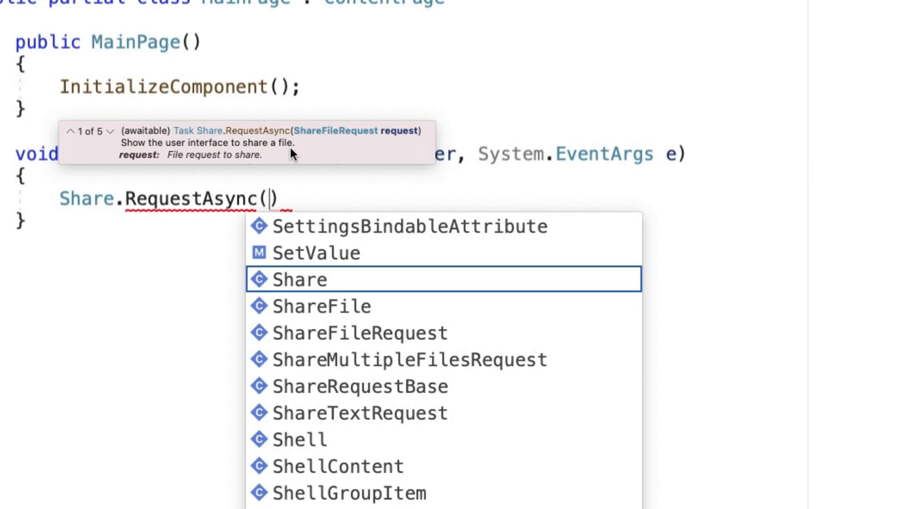
{"action": "mouse_move", "coordinate": [312, 110]}
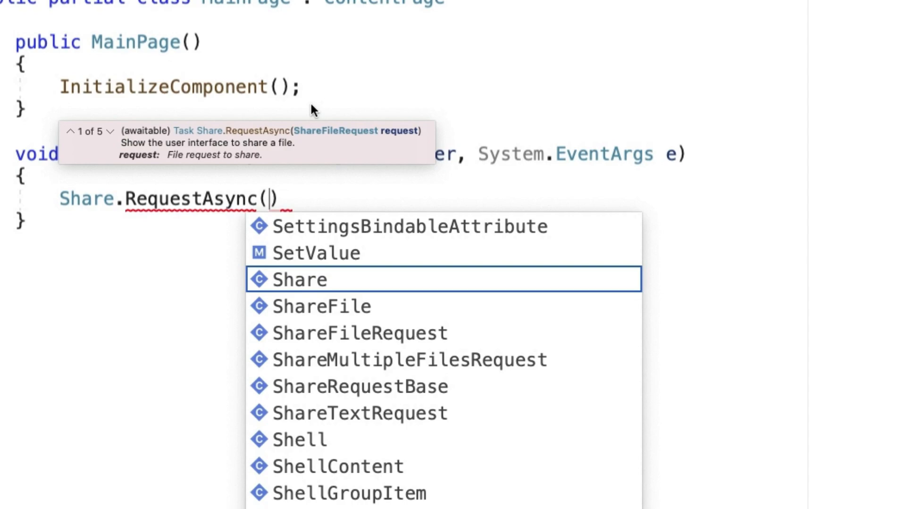
{"action": "mouse_move", "coordinate": [252, 124]}
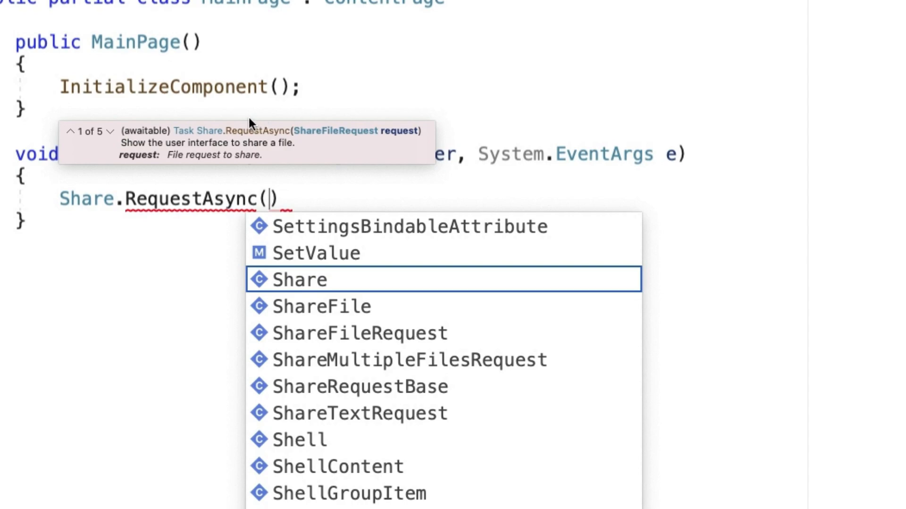
{"action": "left_click", "coordinate": [114, 131]}
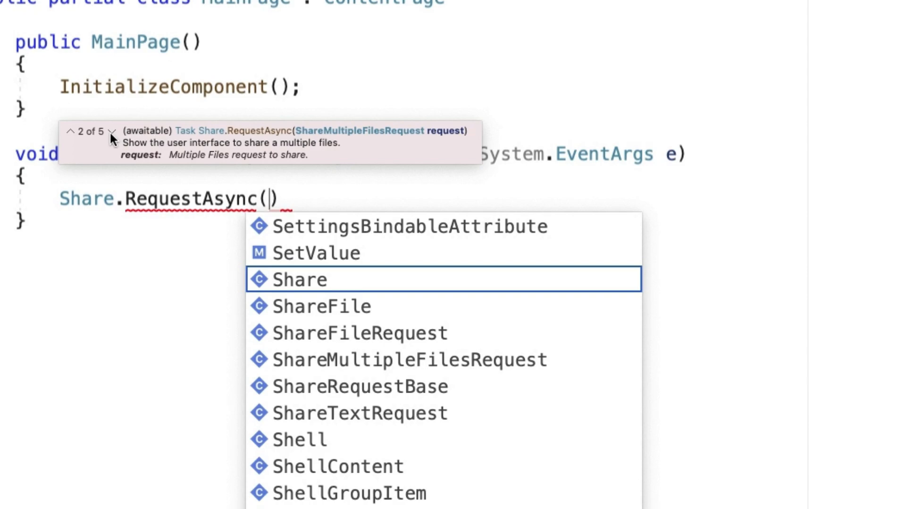
{"action": "left_click", "coordinate": [113, 133]}
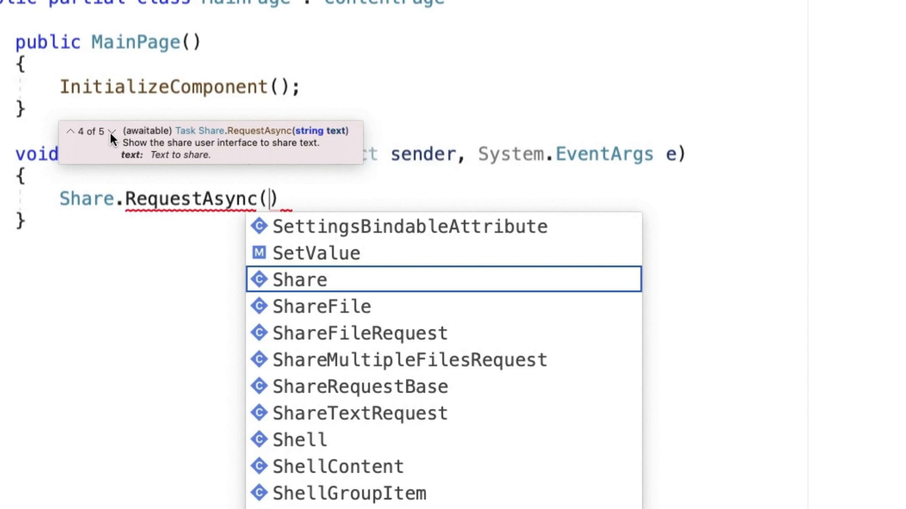
{"action": "left_click", "coordinate": [114, 131]}
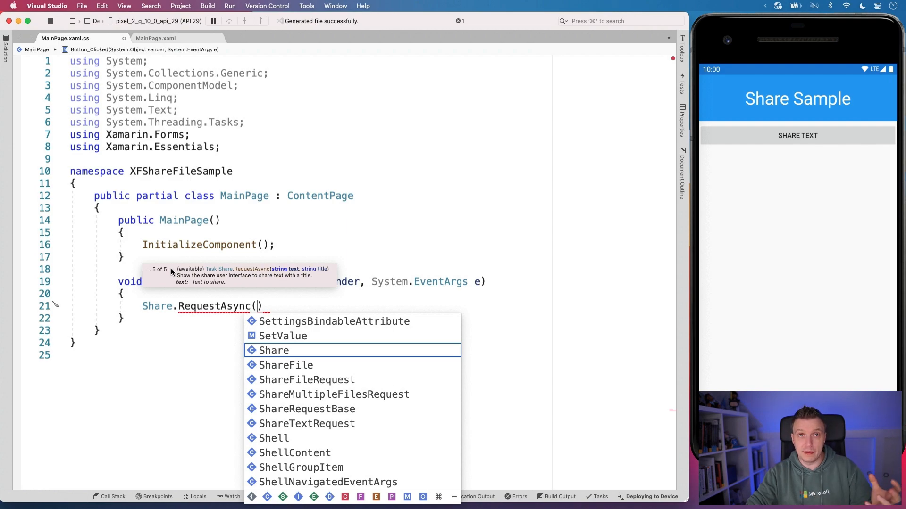
{"action": "mouse_move", "coordinate": [192, 261]}
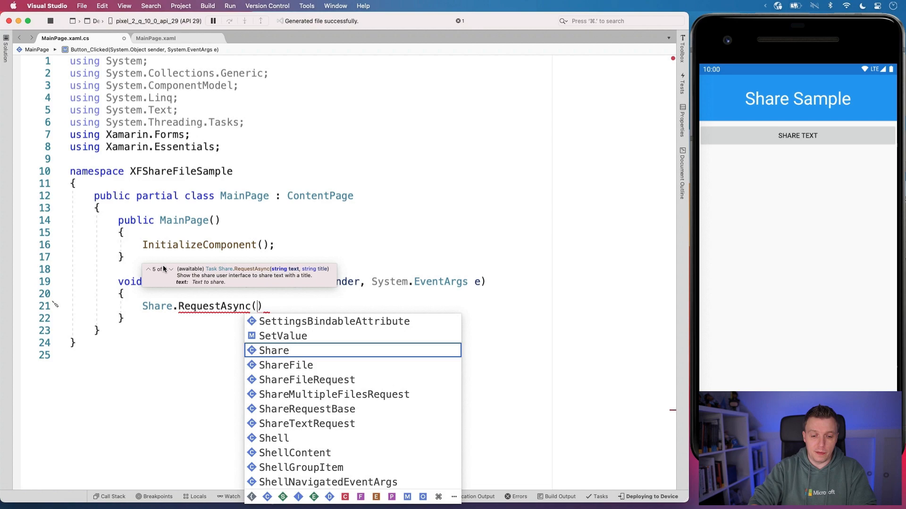
Step: Pass a new ShareTextRequest to Share.RequestAsync and start its object initializer
{"action": "type", "text": "new"}
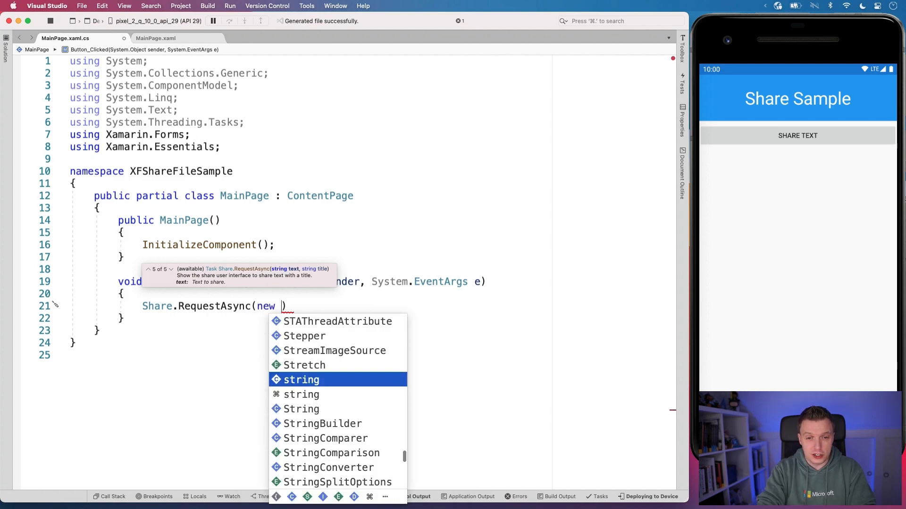
{"action": "type", "text": "ShareTextRequest"}
{"action": "type", "text": "Subject"}
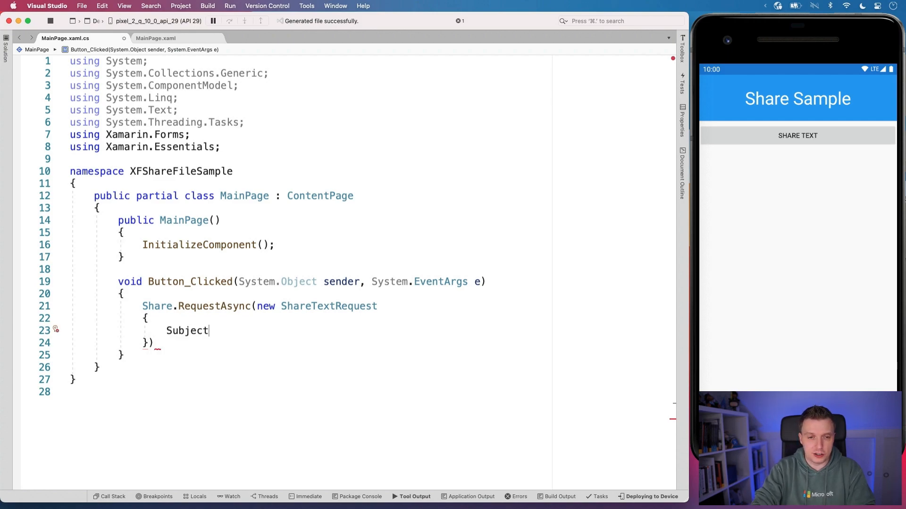
Step: Set the request's text to a subscribe message mentioning Gerald's YouTube
{"action": "type", "text": "= \"\""}
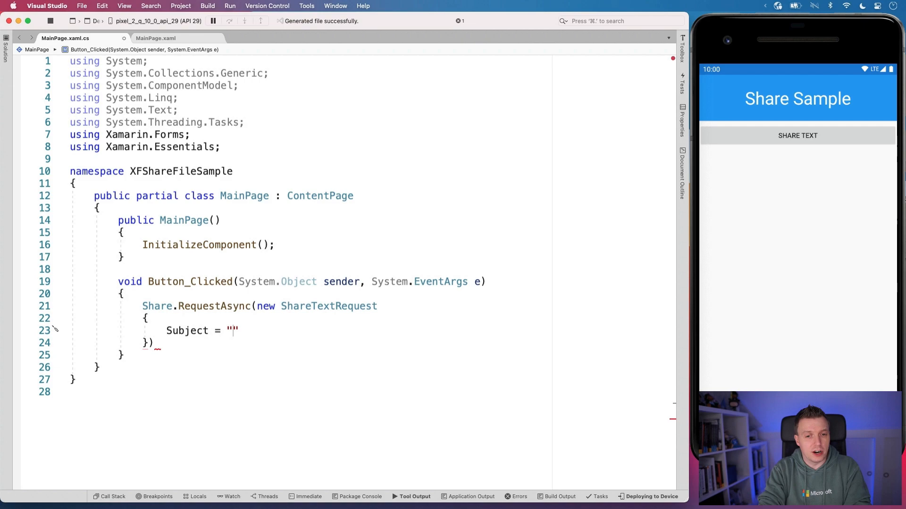
{"action": "type", "text": "Gerald's"}
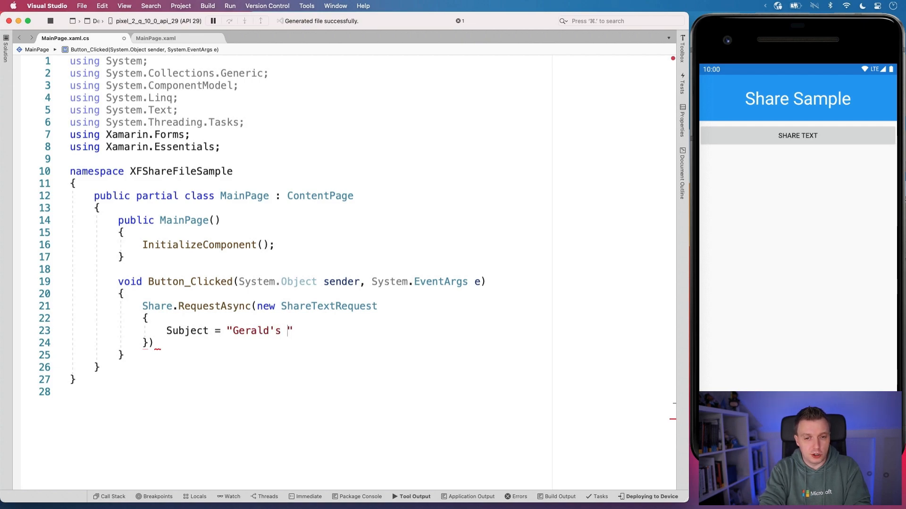
{"action": "type", "text": "YouTube"}
{"action": "type", "text": "Text = \"Please "}
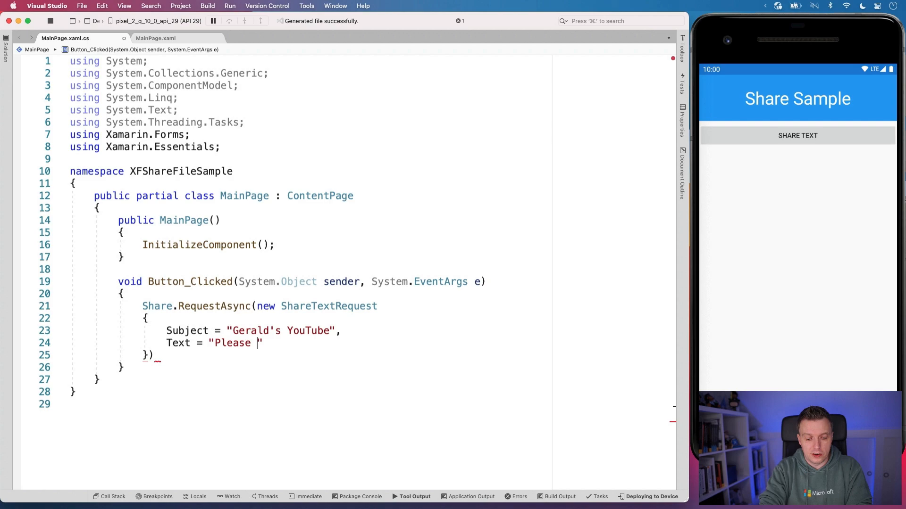
{"action": "type", "text": "subscr"}
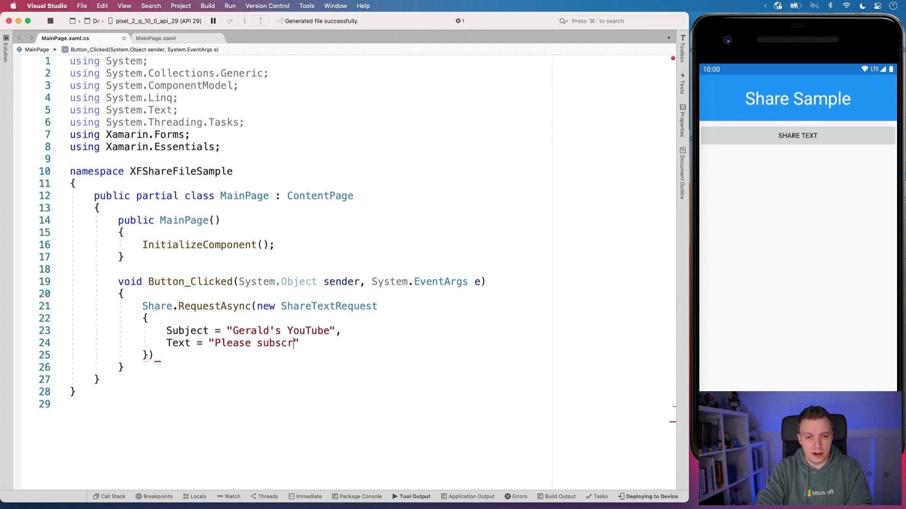
{"action": "type", "text": "ibe\","}
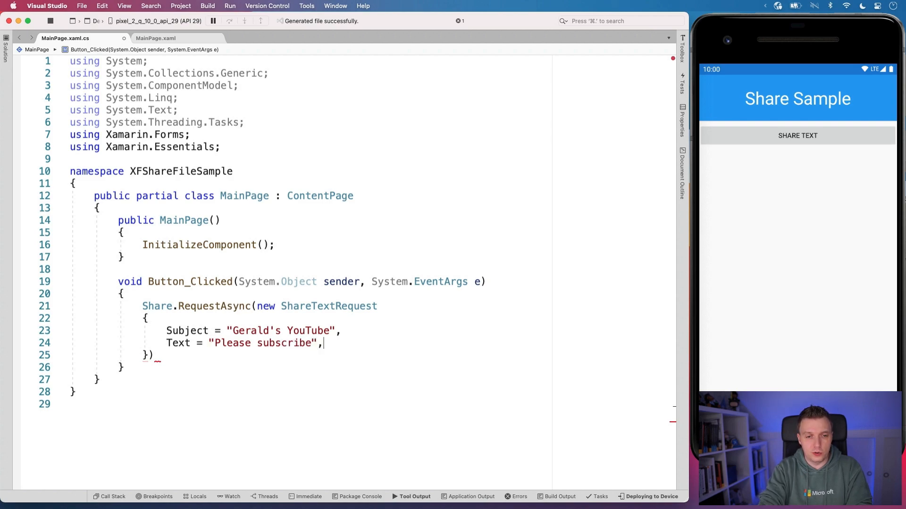
Step: Add Title "Gerald's YouTube" and a Uri linking to the Versluis YouTube channel
{"action": "type", "text": "Title"}
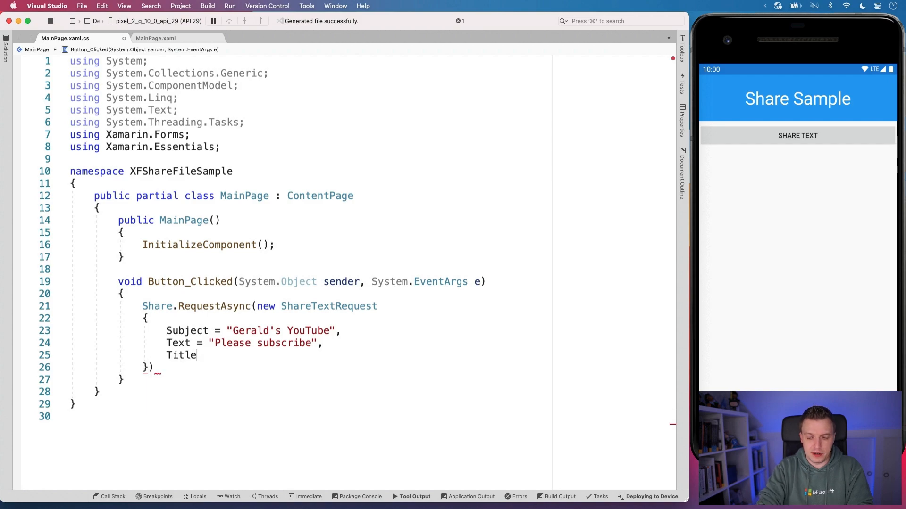
{"action": "type", "text": "="}
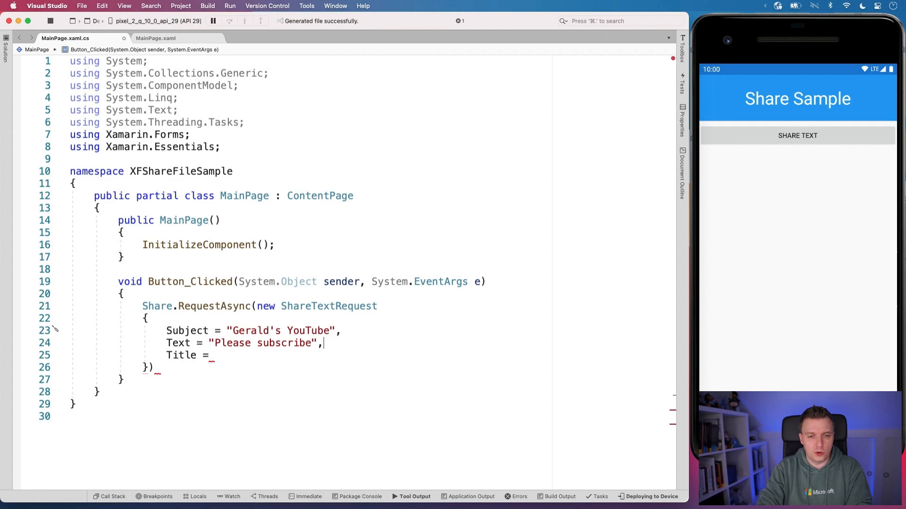
{"action": "type", "text": "\"Gerald's YouTube\","}
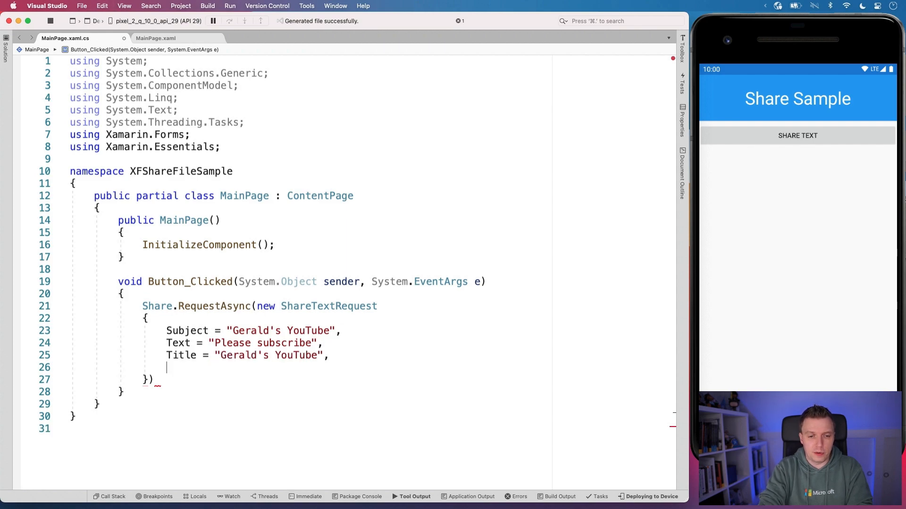
{"action": "type", "text": "Uri"}
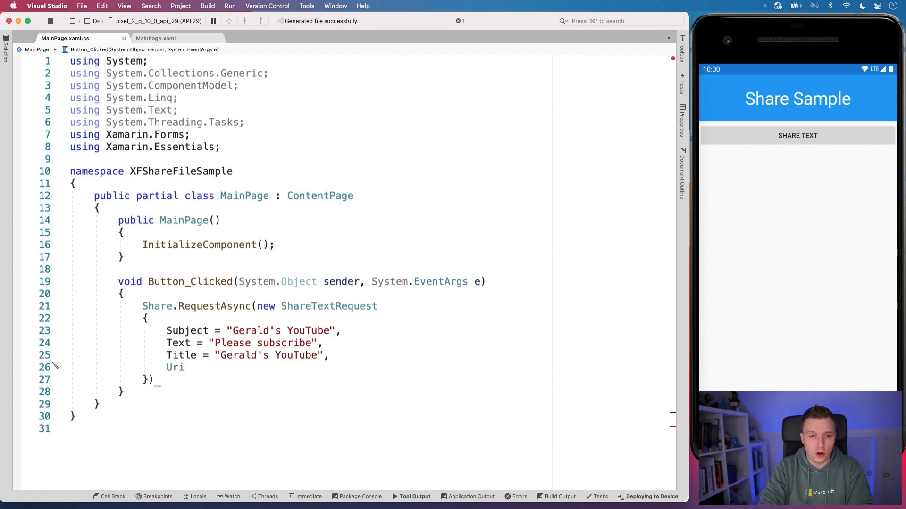
{"action": "type", "text": "= \"h\""}
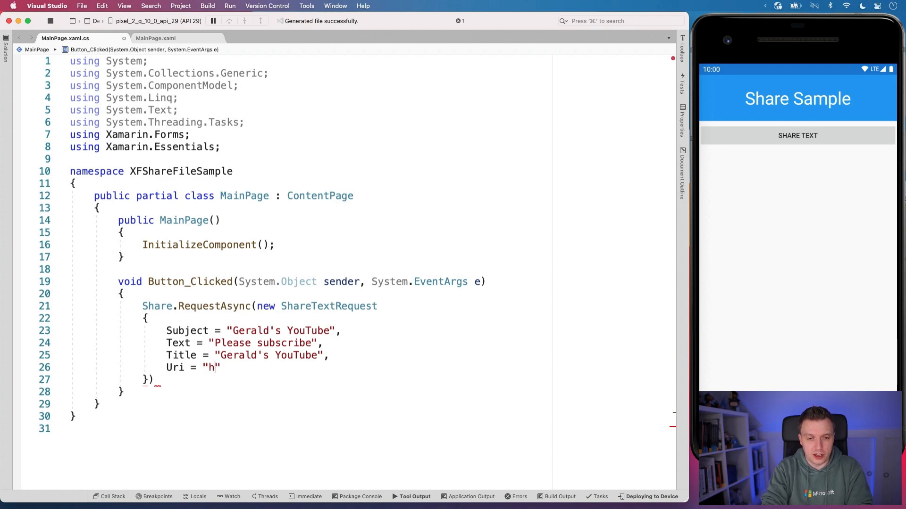
{"action": "type", "text": "ttps://youtube.com/Gerald"}
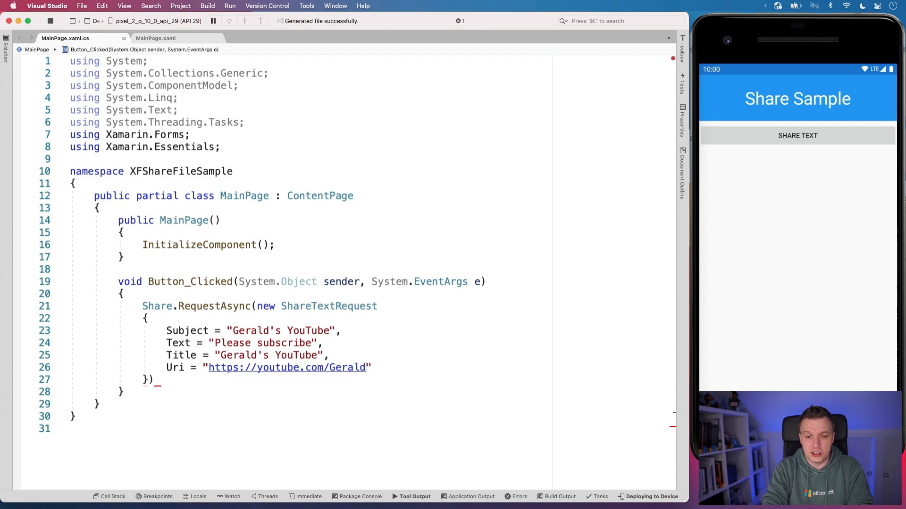
{"action": "type", "text": "Versluis"}
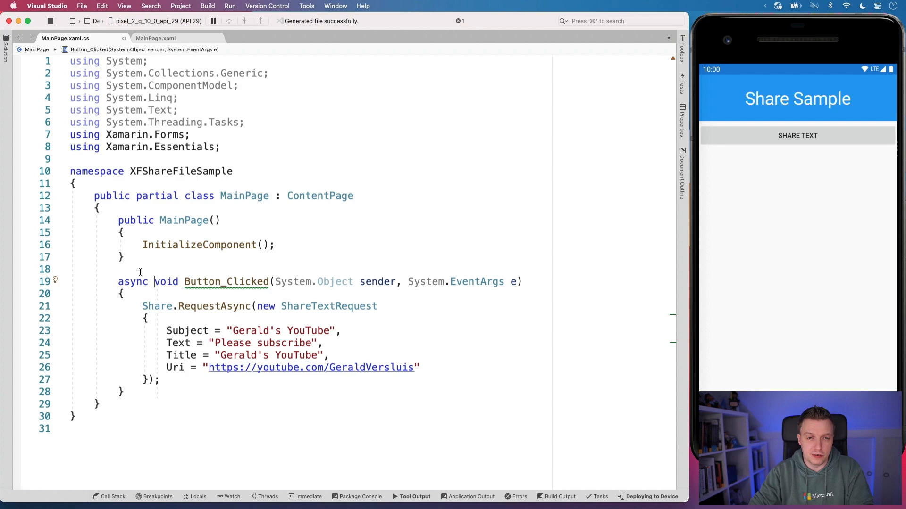
{"action": "mouse_move", "coordinate": [156, 306]}
{"action": "type", "text": "await "}
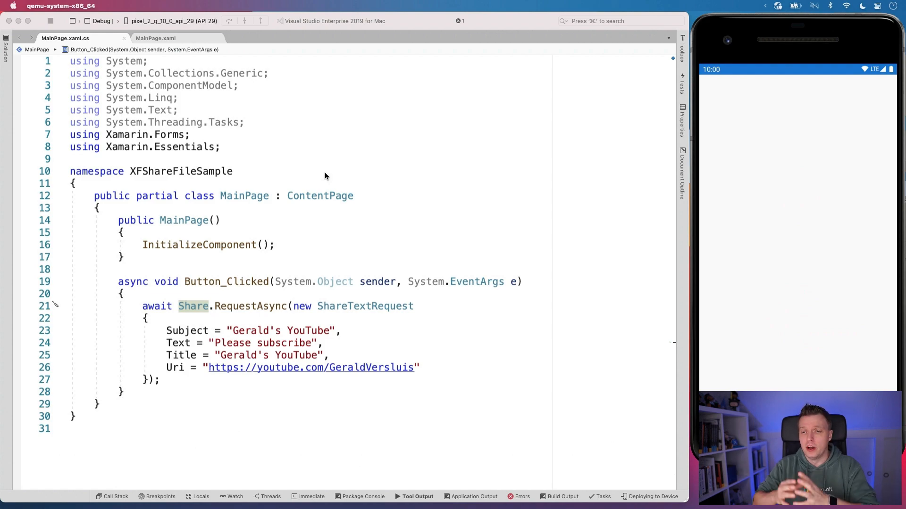
Step: Run the updated Share Sample app again on the Android emulator
{"action": "left_click", "coordinate": [213, 21]}
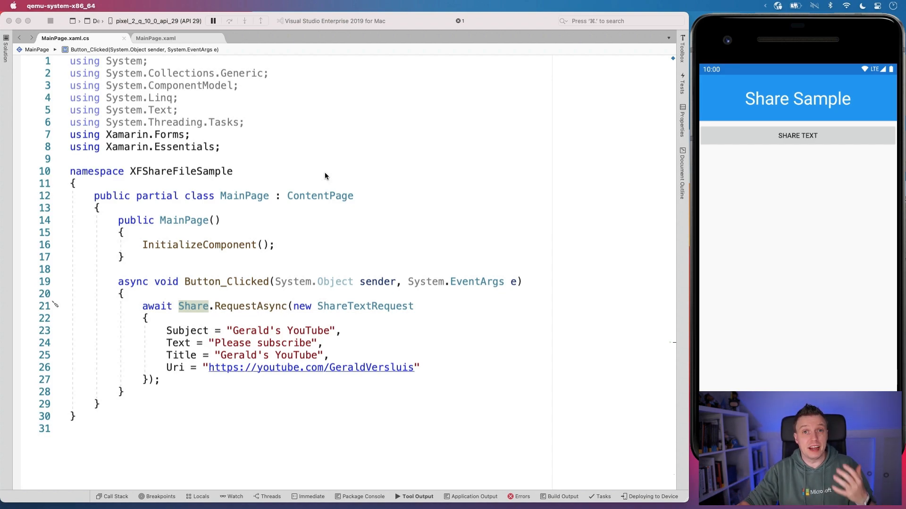
{"action": "mouse_move", "coordinate": [316, 167]}
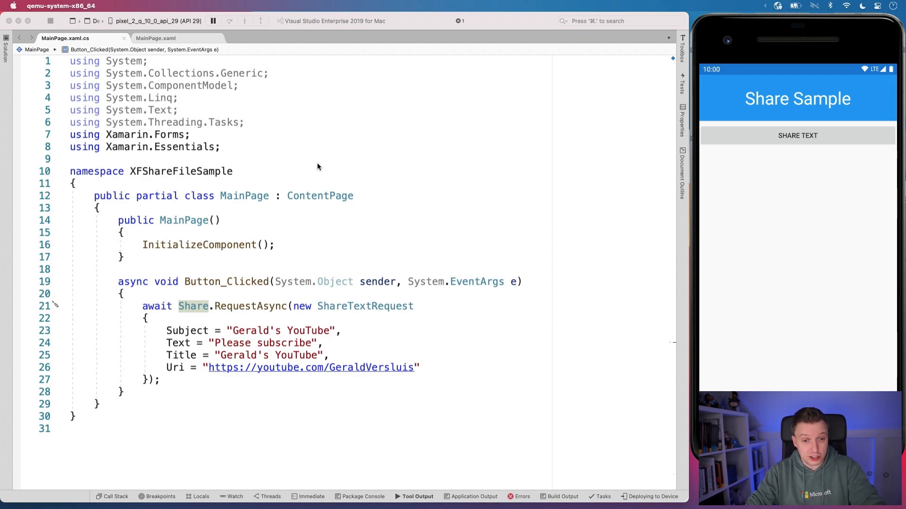
{"action": "mouse_move", "coordinate": [294, 190]}
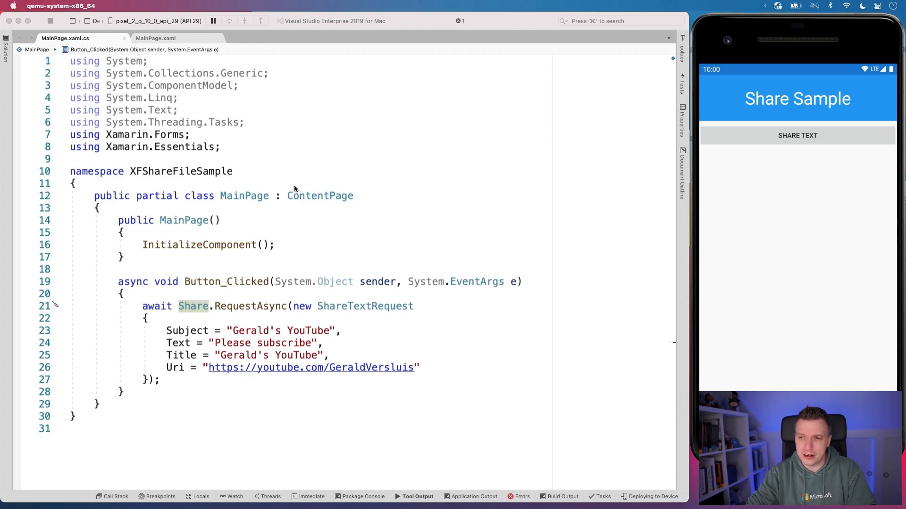
{"action": "mouse_move", "coordinate": [531, 179]}
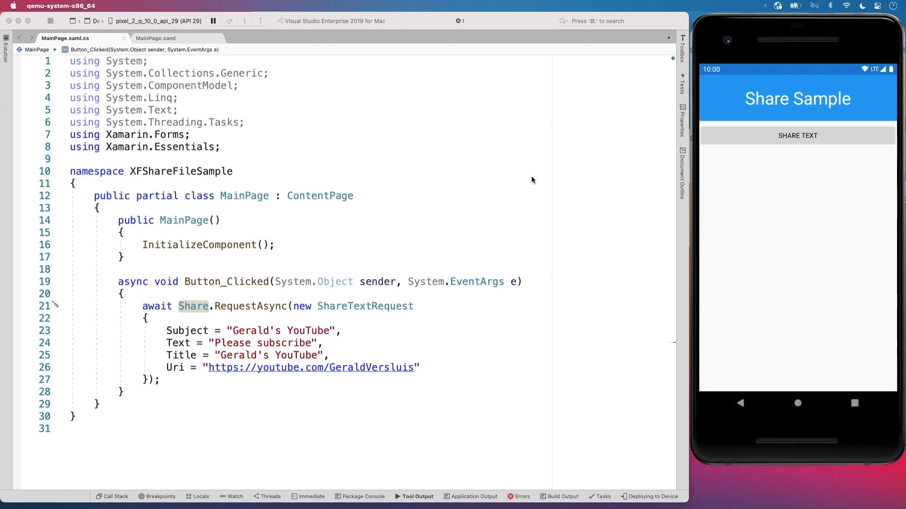
{"action": "mouse_move", "coordinate": [757, 139]}
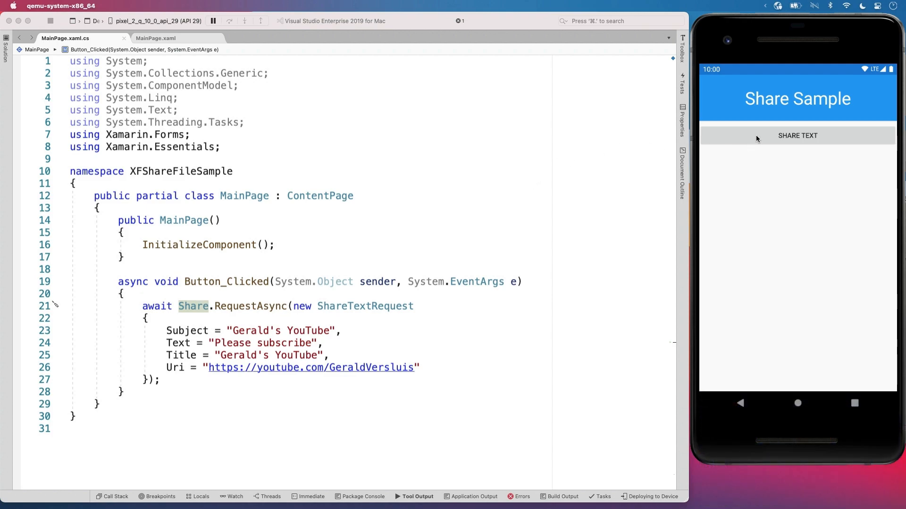
Step: Tap SHARE TEXT in the Share Sample app to bring up the share sheet
{"action": "left_click", "coordinate": [797, 135]}
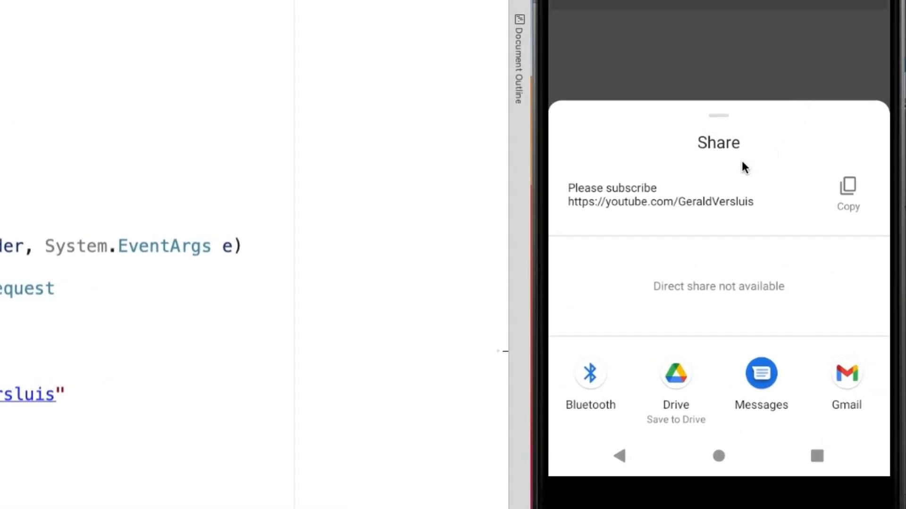
{"action": "mouse_move", "coordinate": [669, 257]}
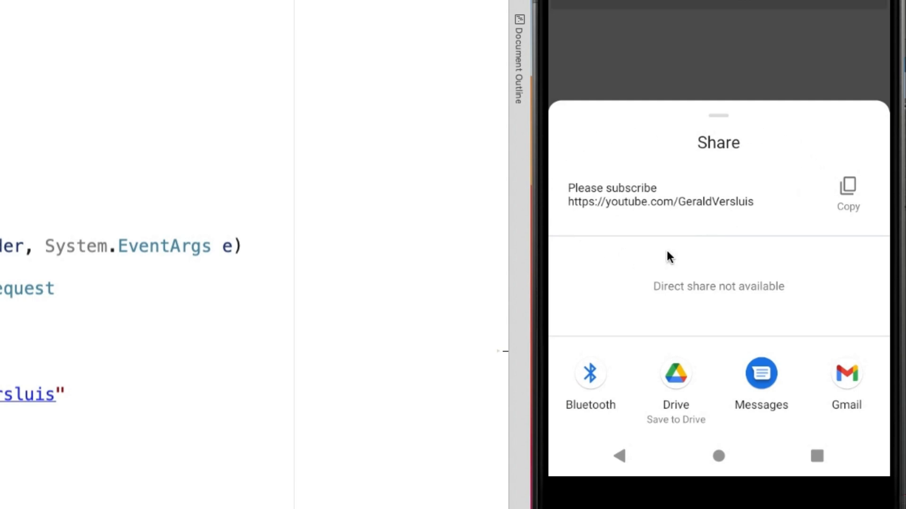
{"action": "mouse_move", "coordinate": [790, 232]}
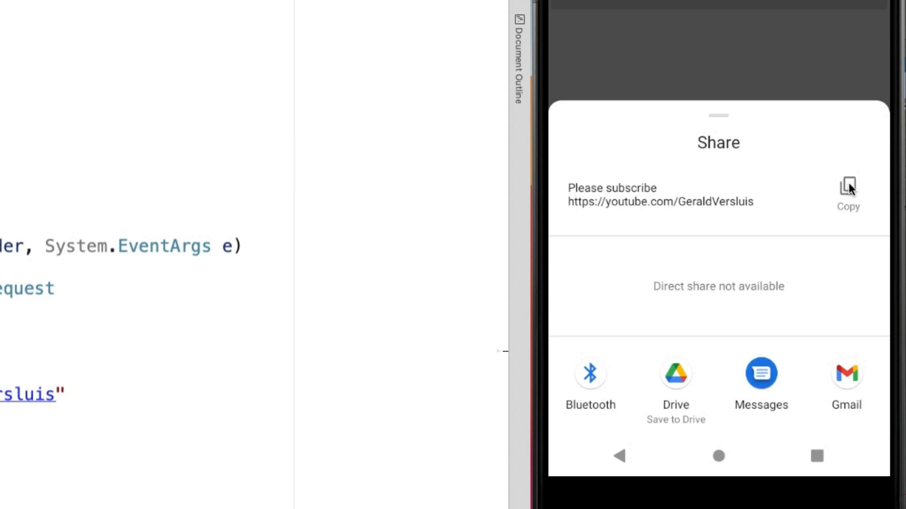
{"action": "mouse_move", "coordinate": [572, 401]}
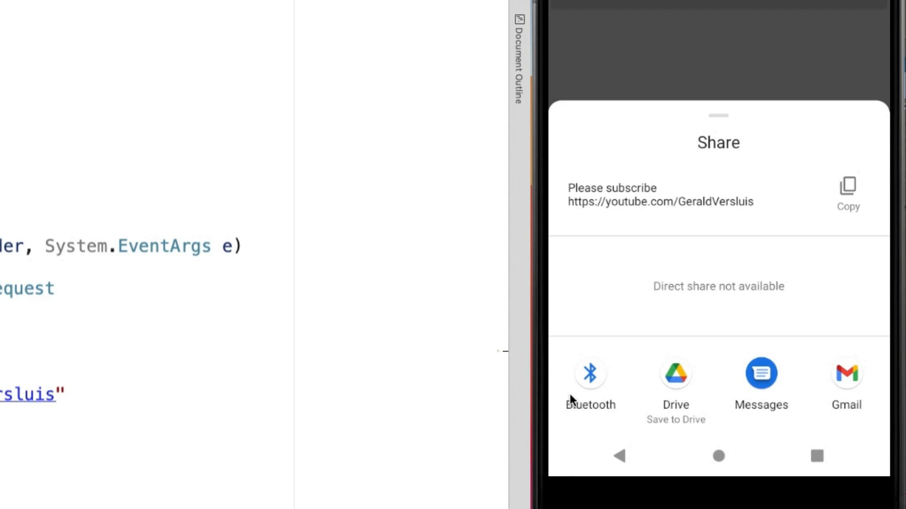
{"action": "mouse_move", "coordinate": [791, 374]}
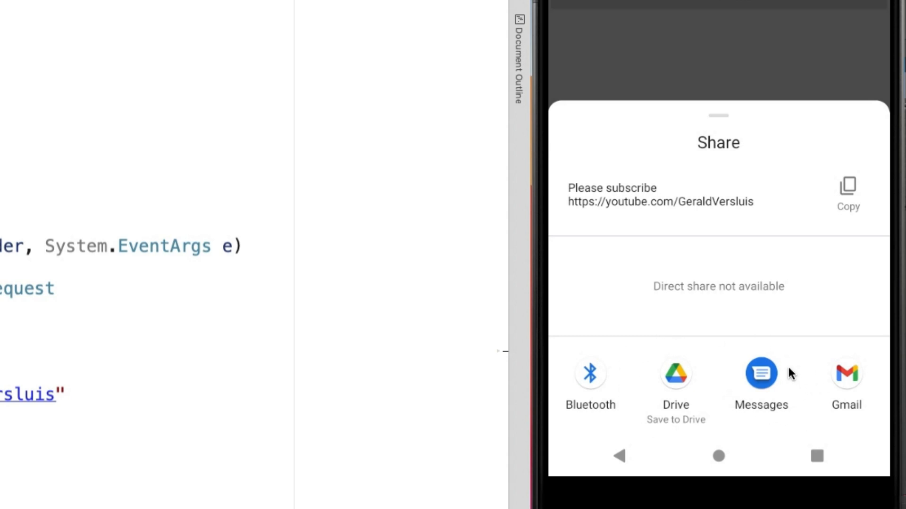
{"action": "mouse_move", "coordinate": [812, 355]}
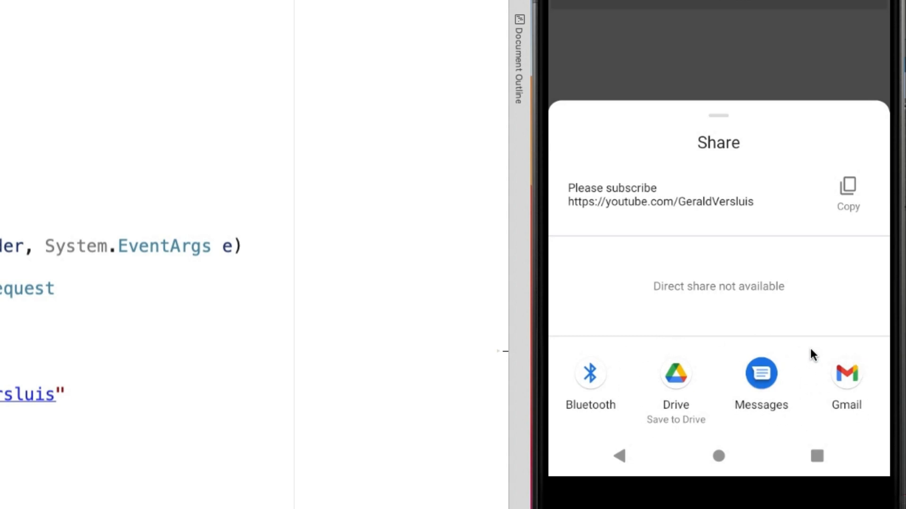
{"action": "mouse_move", "coordinate": [772, 384]}
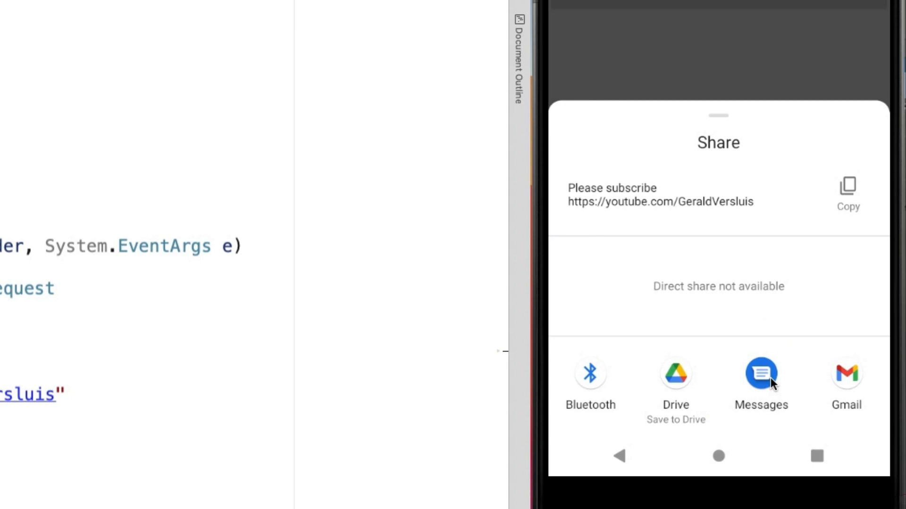
Step: Share via Messages to recipient 064 and focus the prefilled message field
{"action": "left_click", "coordinate": [759, 373]}
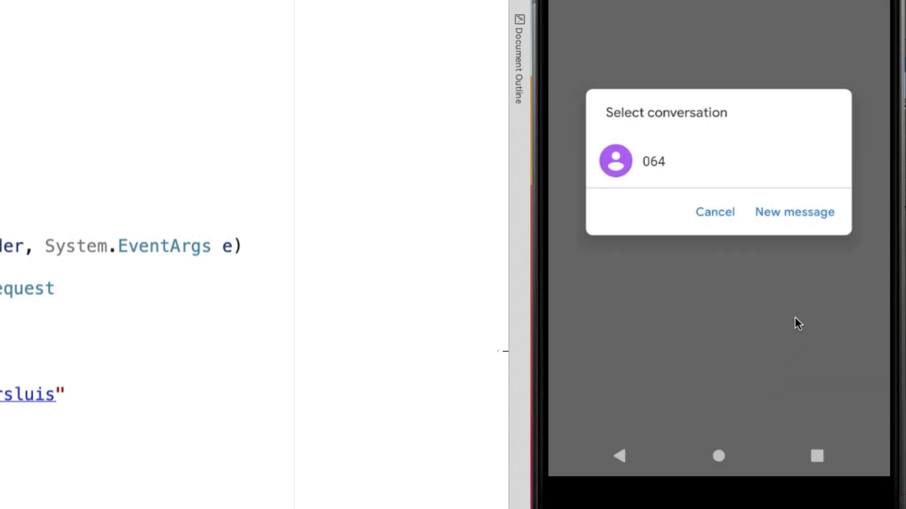
{"action": "mouse_move", "coordinate": [760, 316]}
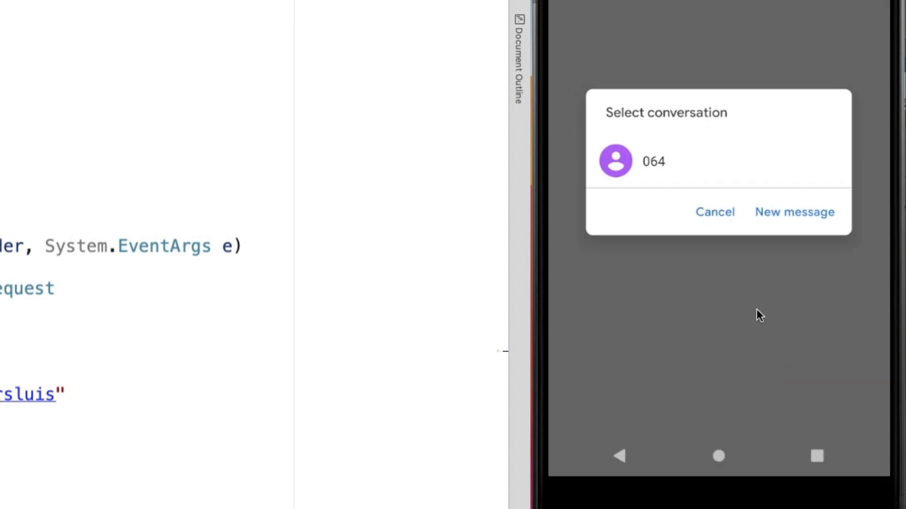
{"action": "mouse_move", "coordinate": [642, 134]}
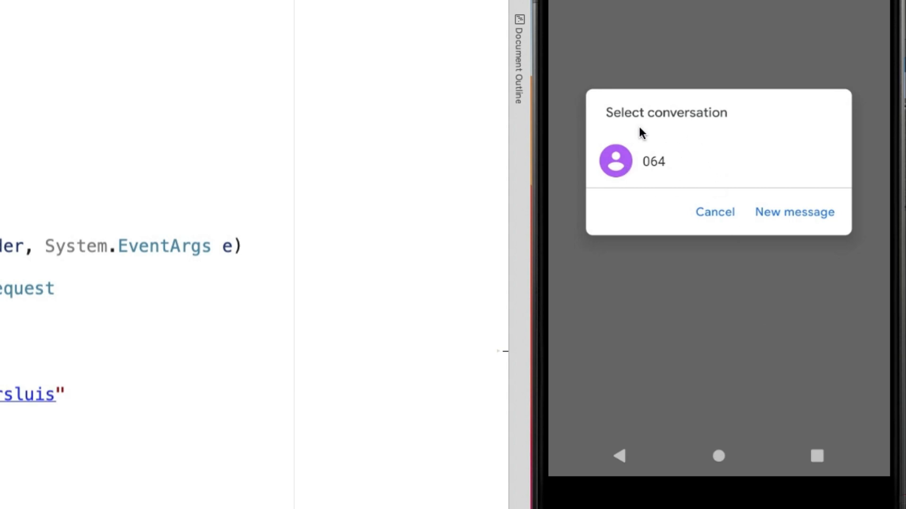
{"action": "mouse_move", "coordinate": [698, 180]}
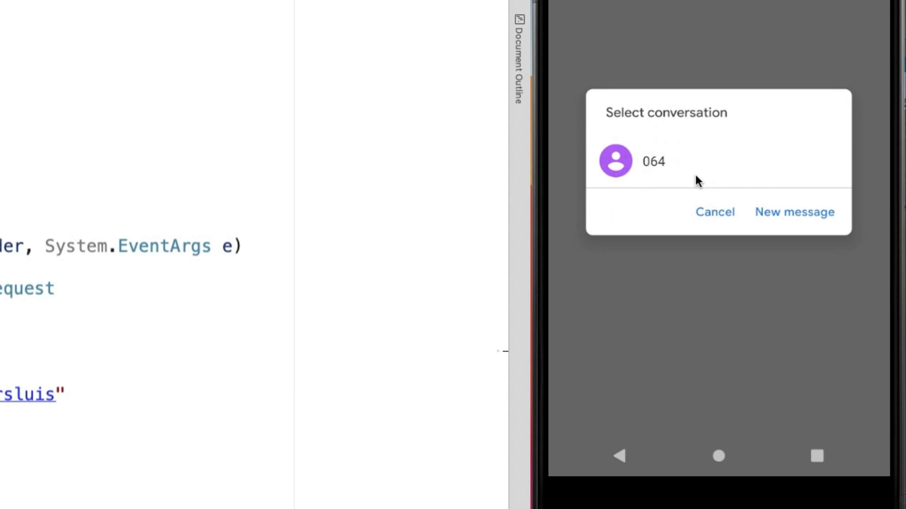
{"action": "mouse_move", "coordinate": [676, 167]}
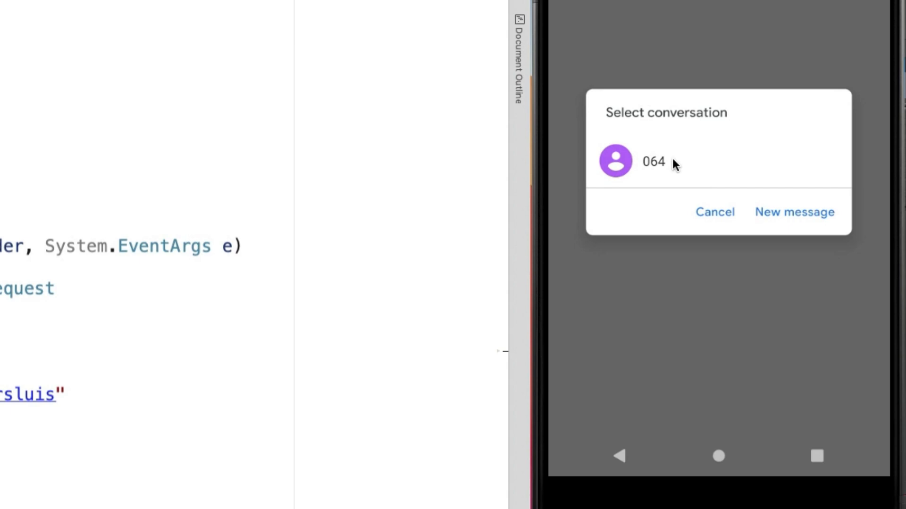
{"action": "mouse_move", "coordinate": [717, 170]}
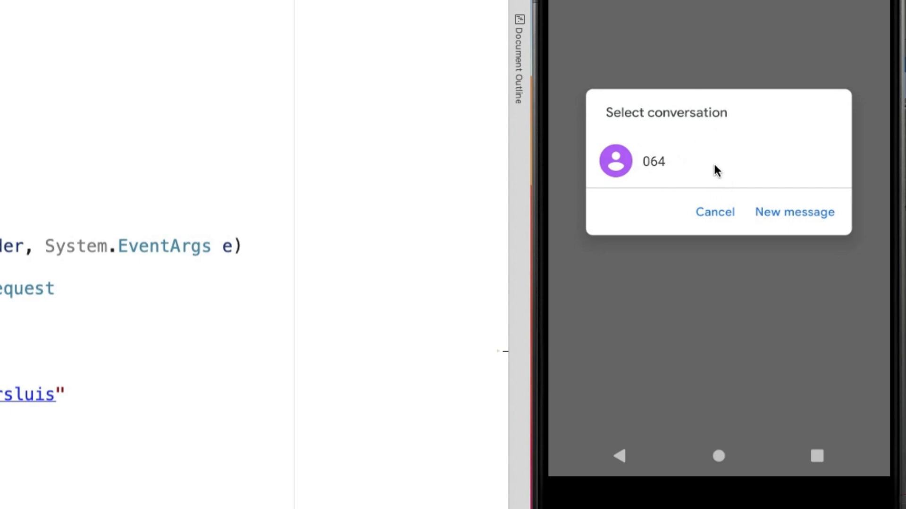
{"action": "mouse_move", "coordinate": [697, 167]}
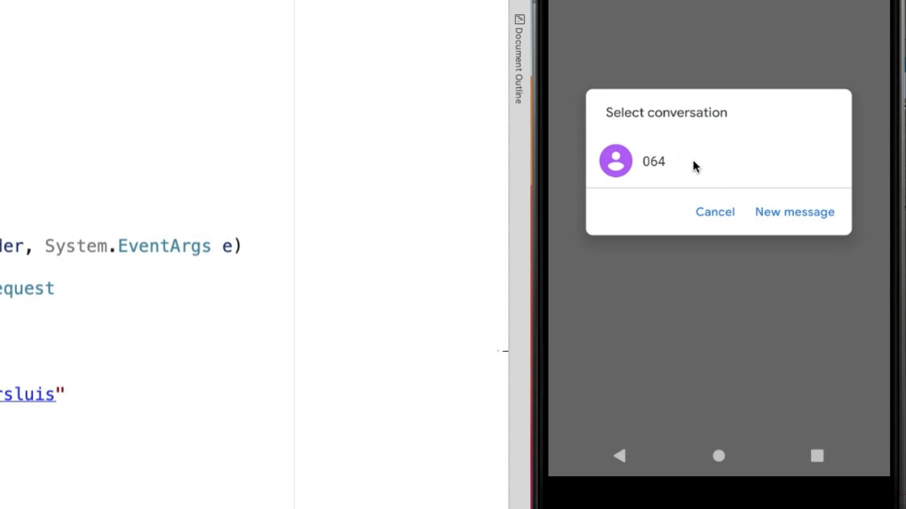
{"action": "left_click", "coordinate": [652, 161]}
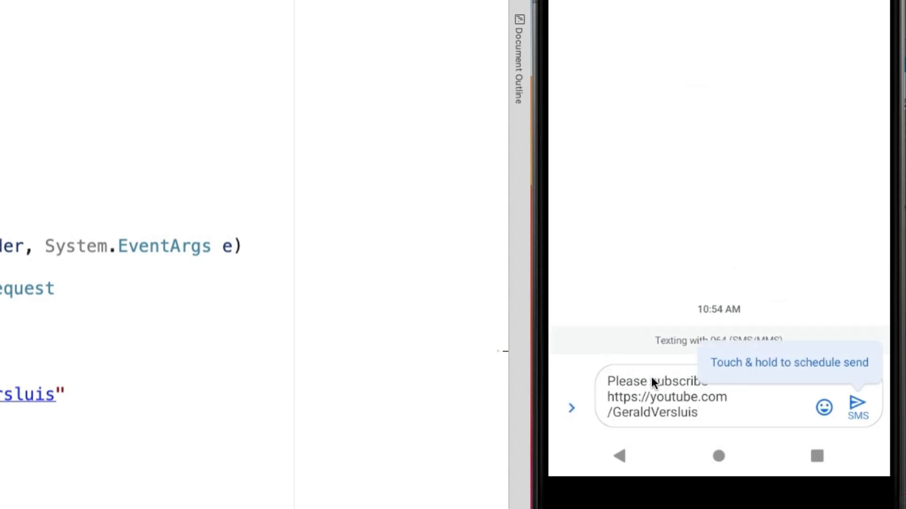
{"action": "left_click", "coordinate": [653, 397]}
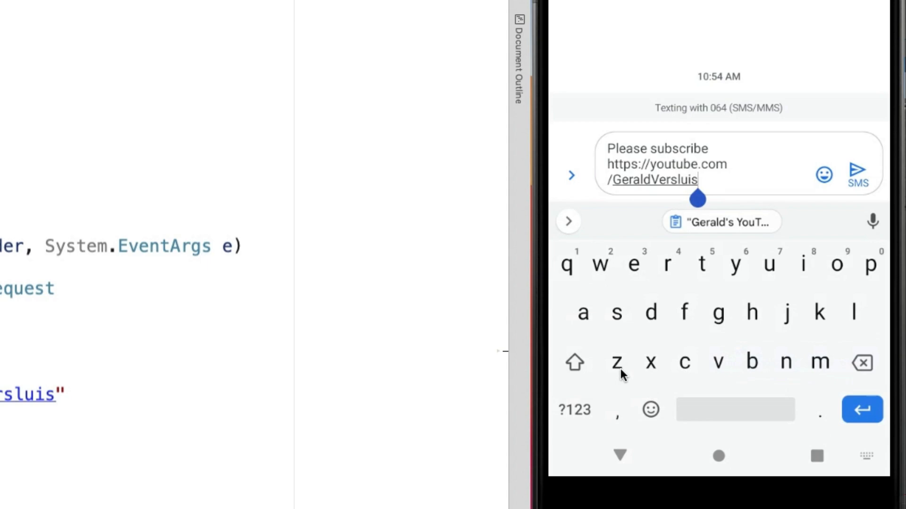
{"action": "mouse_move", "coordinate": [597, 126]}
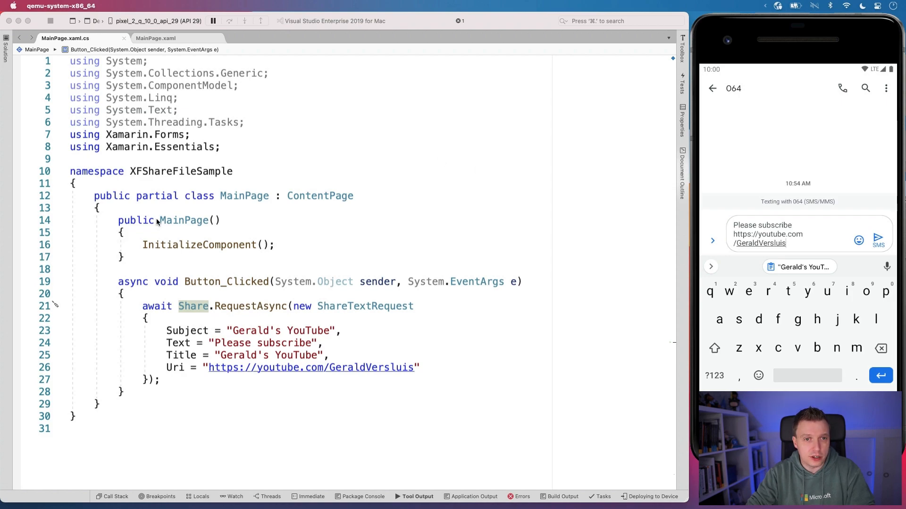
Step: Add a 'Share Image' button to MainPage.xaml wired to Button_Clicked_1
{"action": "left_click", "coordinate": [155, 38]}
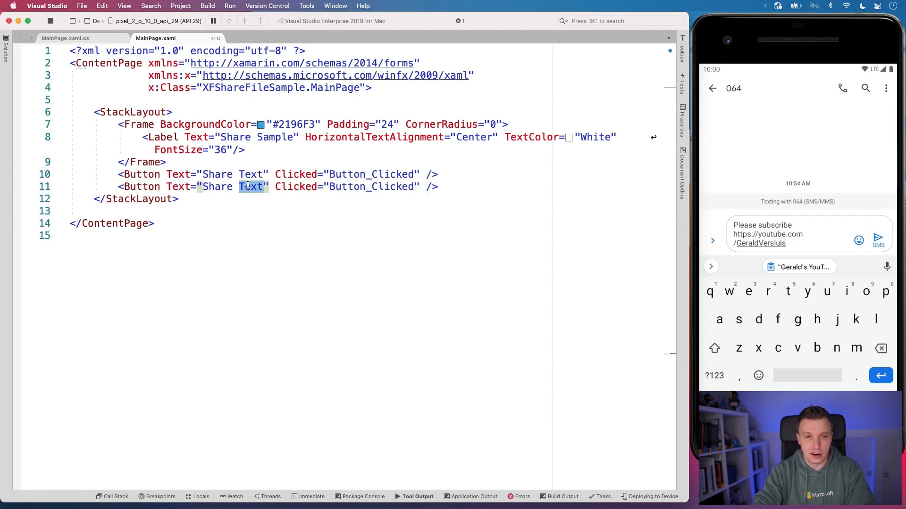
{"action": "type", "text": "Image"}
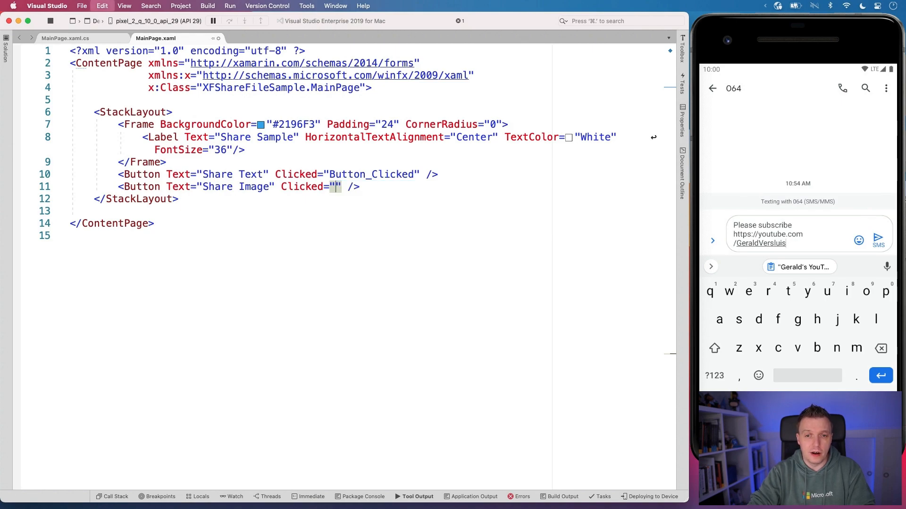
{"action": "type", "text": "Button_Clicked_1"}
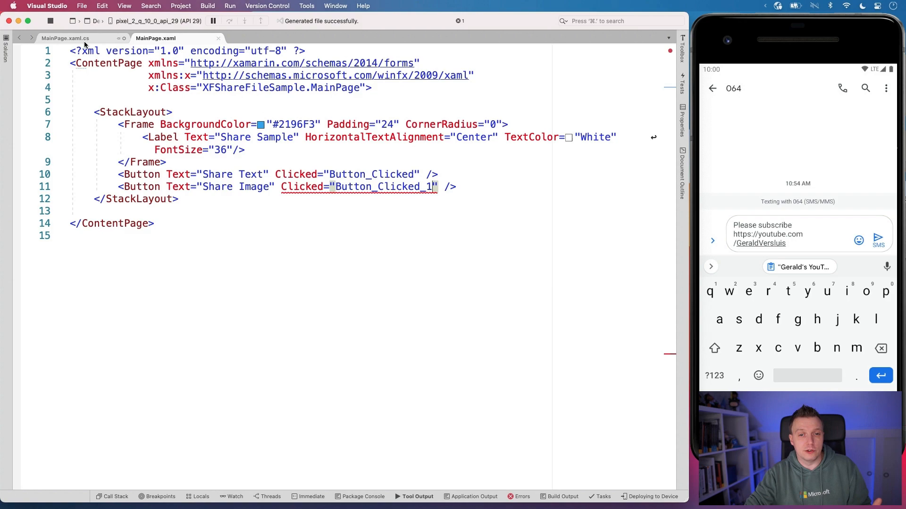
Step: Return to MainPage.xaml.cs and select the ShareTextRequest block inside Button_Clicked_1
{"action": "left_click", "coordinate": [65, 38]}
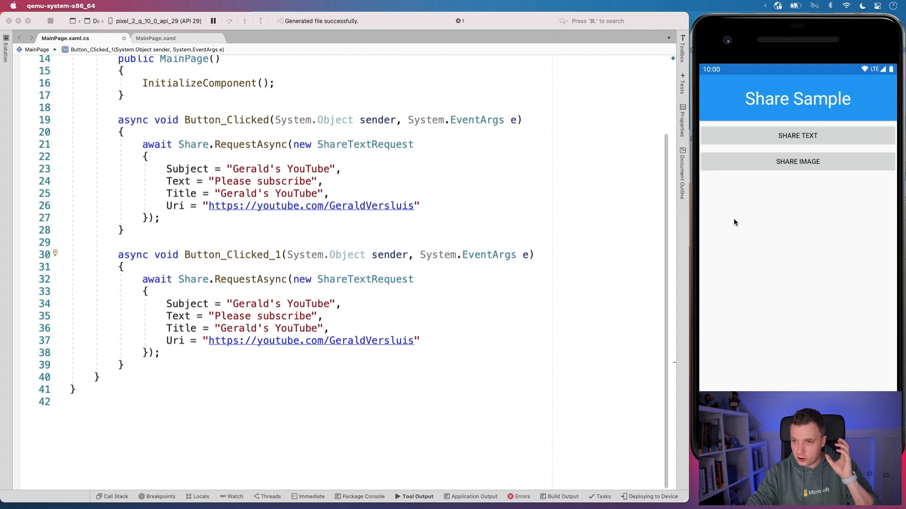
{"action": "mouse_move", "coordinate": [795, 191]}
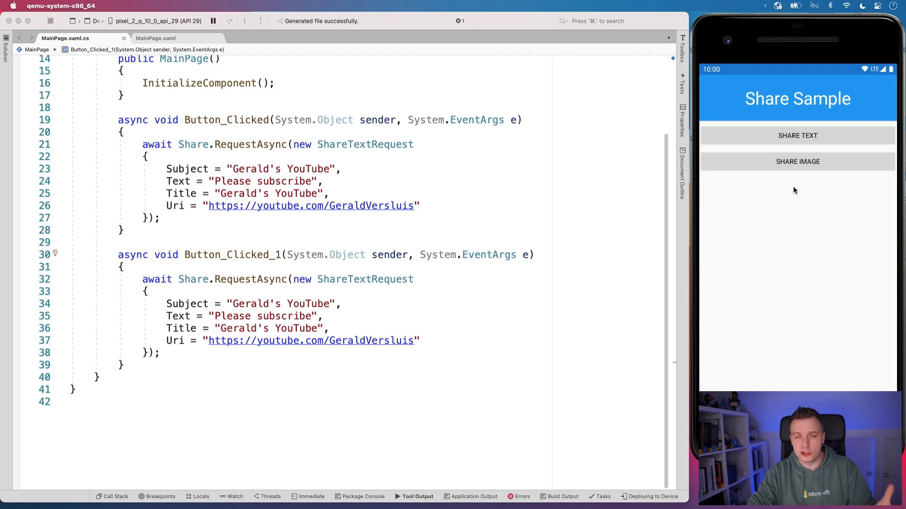
{"action": "mouse_move", "coordinate": [705, 244]}
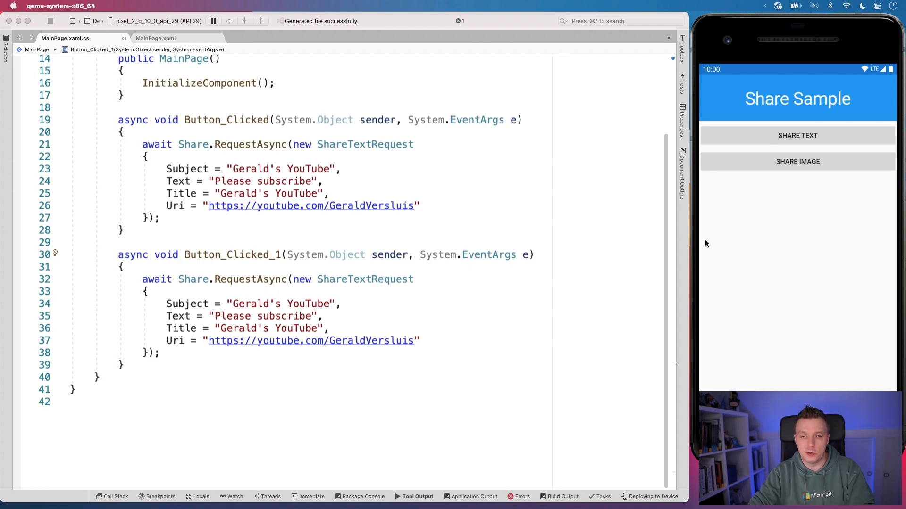
{"action": "left_click", "coordinate": [416, 292]}
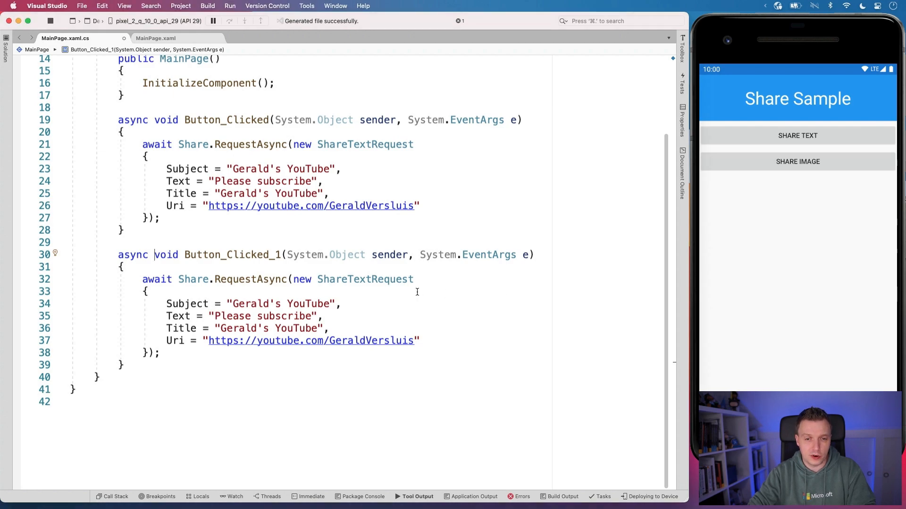
{"action": "mouse_move", "coordinate": [194, 279]}
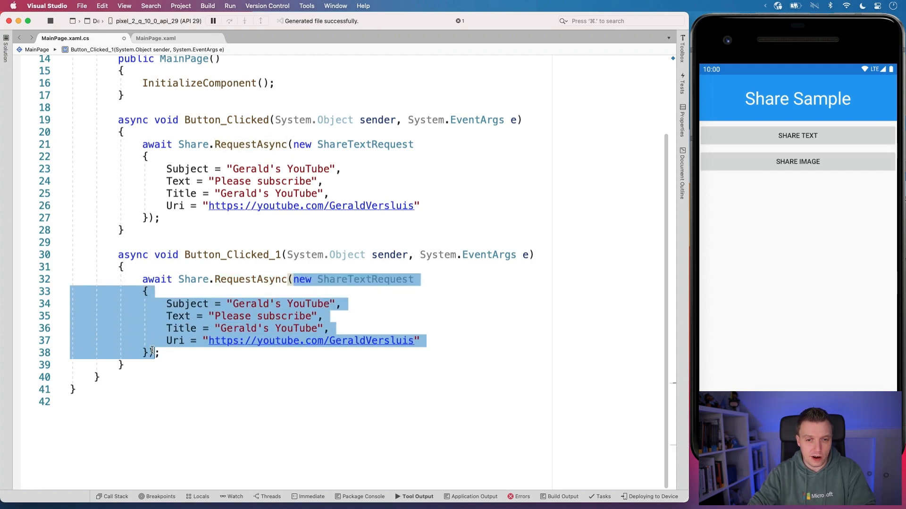
Step: Replace it with new ShareFileRequest titled "Gerald's YouTube" and begin File = new ShareFile
{"action": "type", "text": "new"}
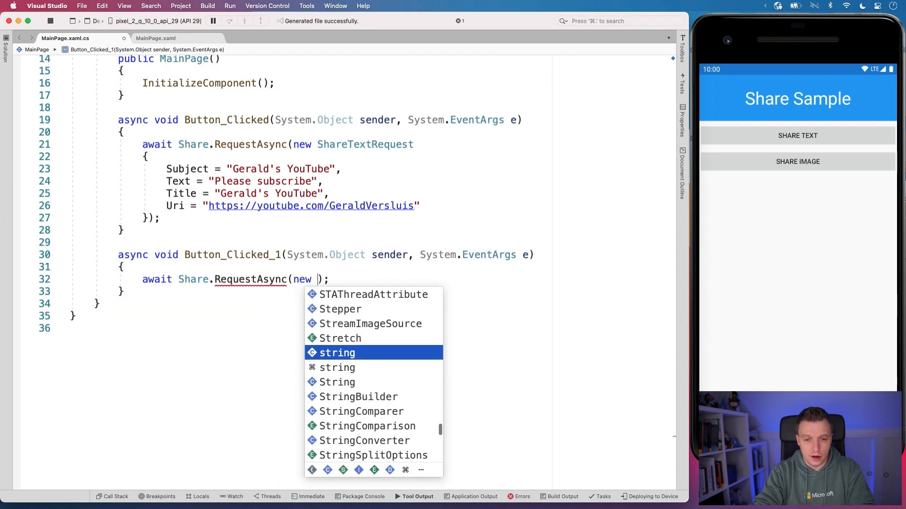
{"action": "type", "text": "FileS"}
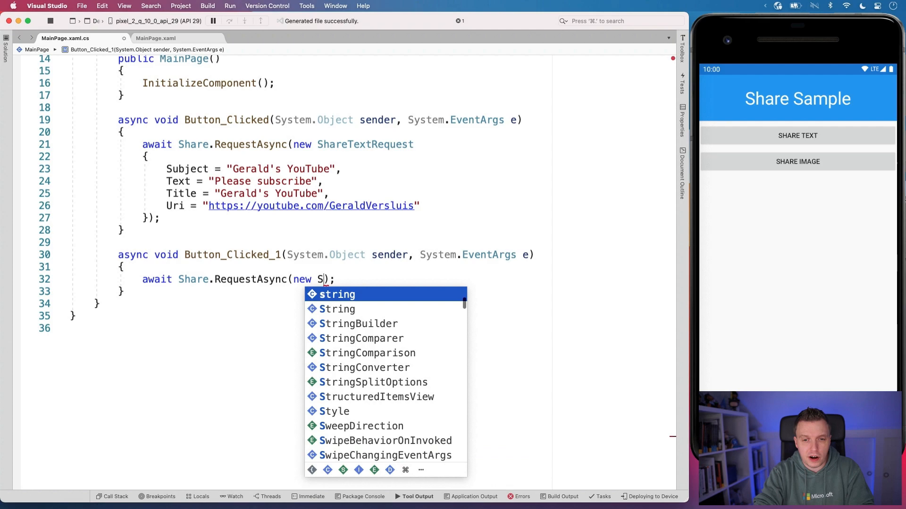
{"action": "type", "text": "hareFileRequest"}
{"action": "type", "text": "Title = \""}
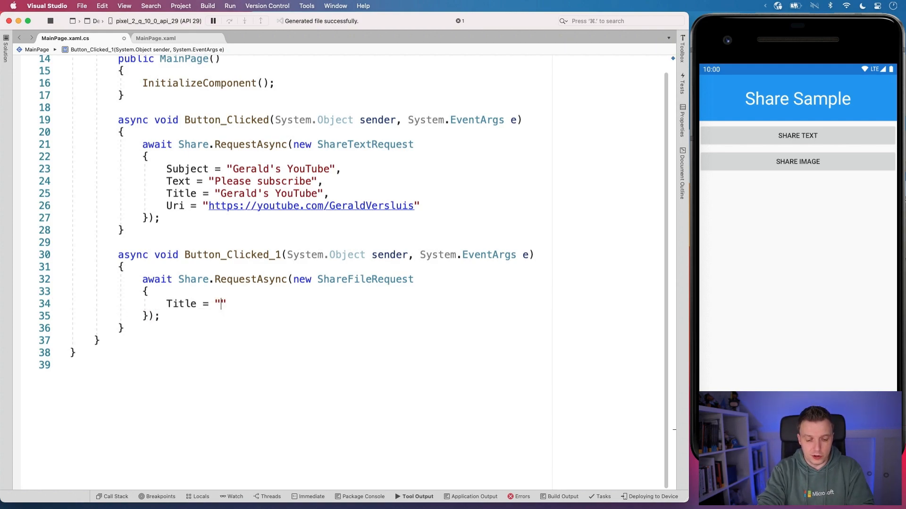
{"action": "type", "text": "Gerald's"}
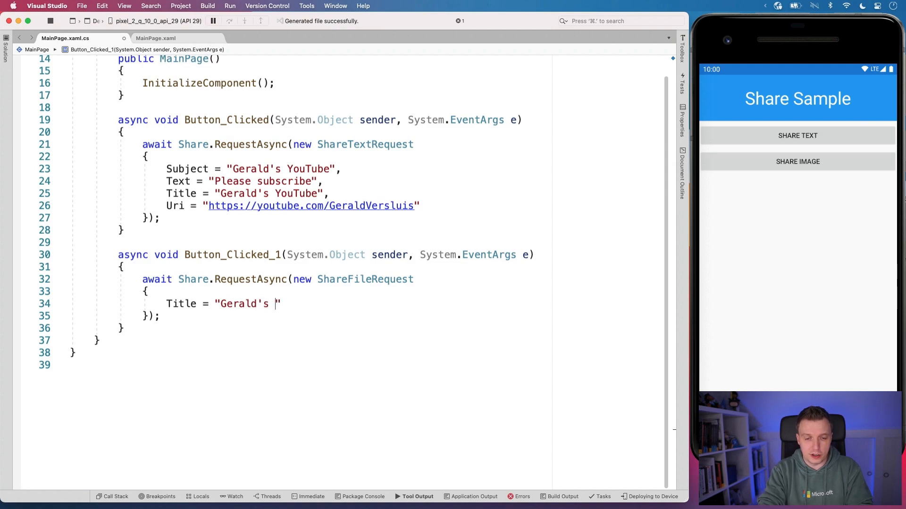
{"action": "type", "text": "YouTube"}
{"action": "type", "text": "File ="}
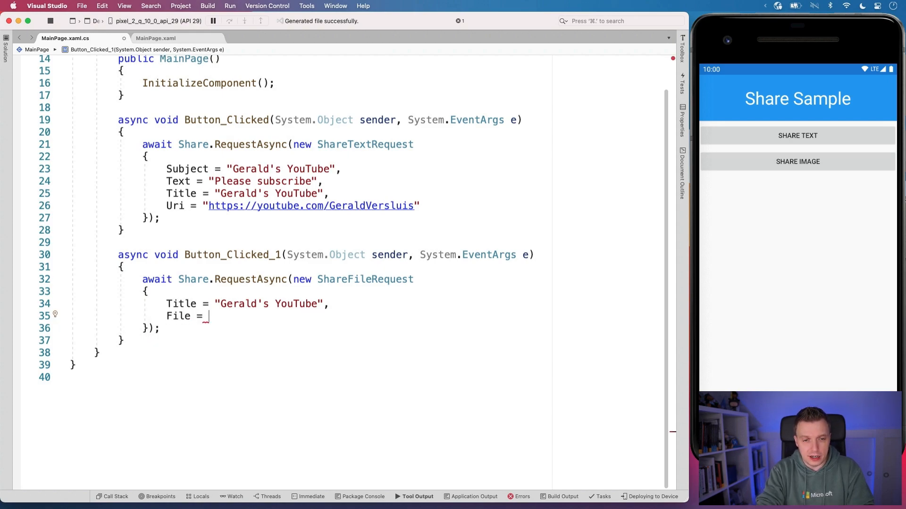
{"action": "type", "text": "new ShareFile("}
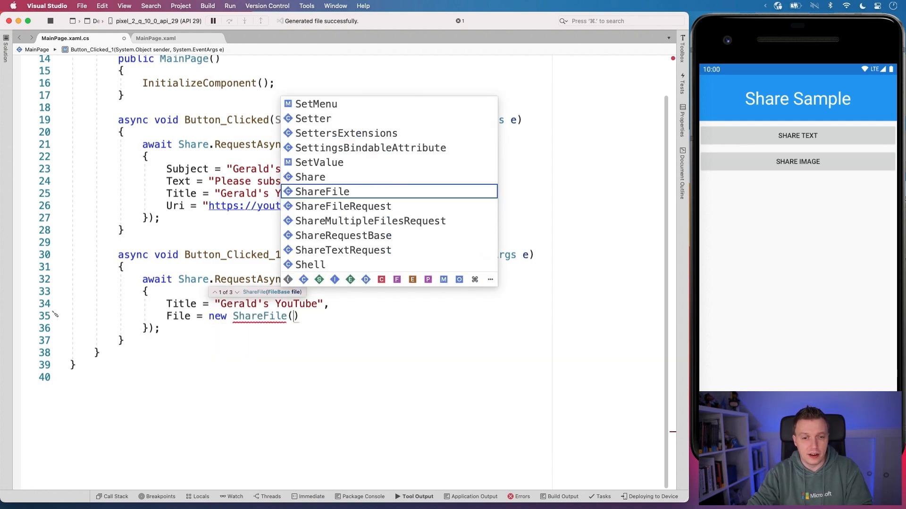
{"action": "mouse_move", "coordinate": [265, 288]}
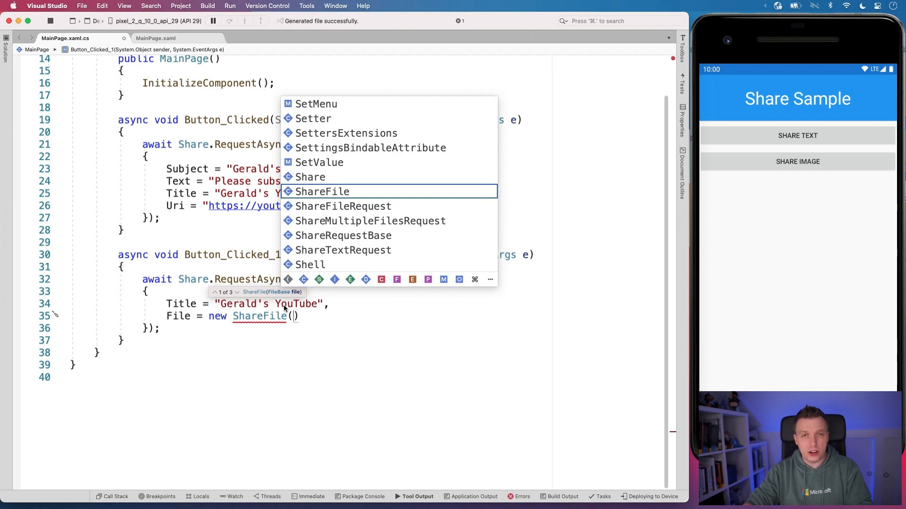
{"action": "mouse_move", "coordinate": [312, 303]}
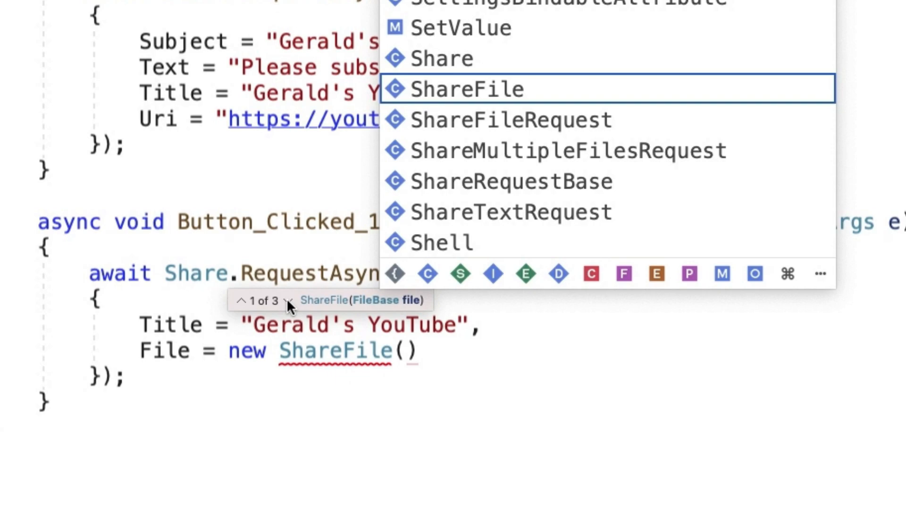
Step: Browse the three ShareFile constructor overloads: FileBase, fullPath, and fullPath with contentType
{"action": "left_click", "coordinate": [290, 300]}
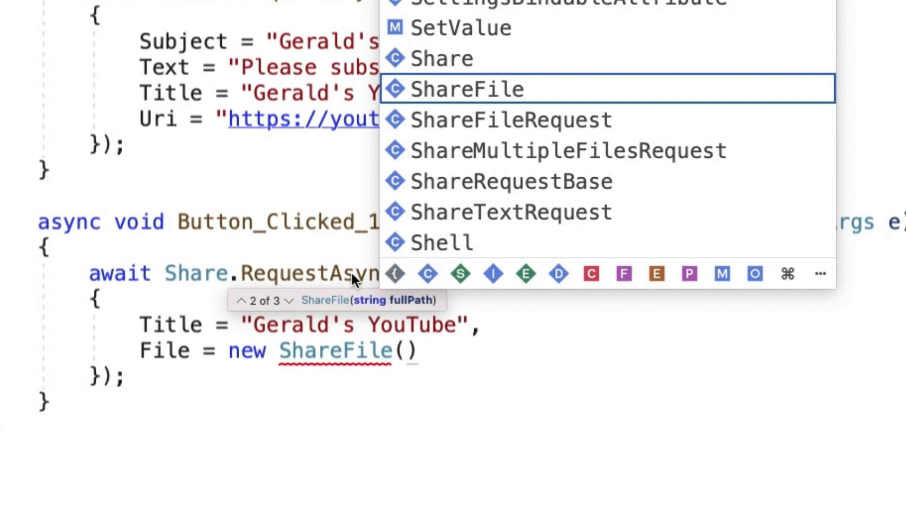
{"action": "left_click", "coordinate": [292, 300]}
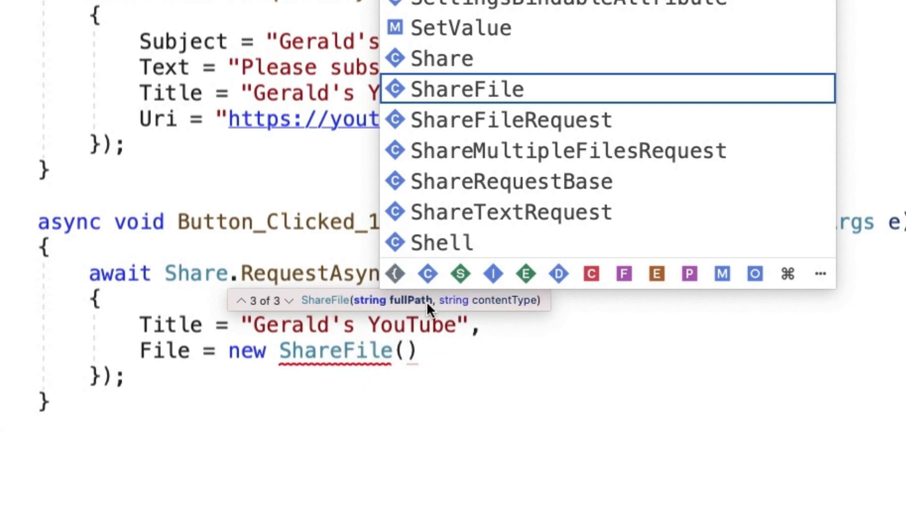
{"action": "mouse_move", "coordinate": [529, 353]}
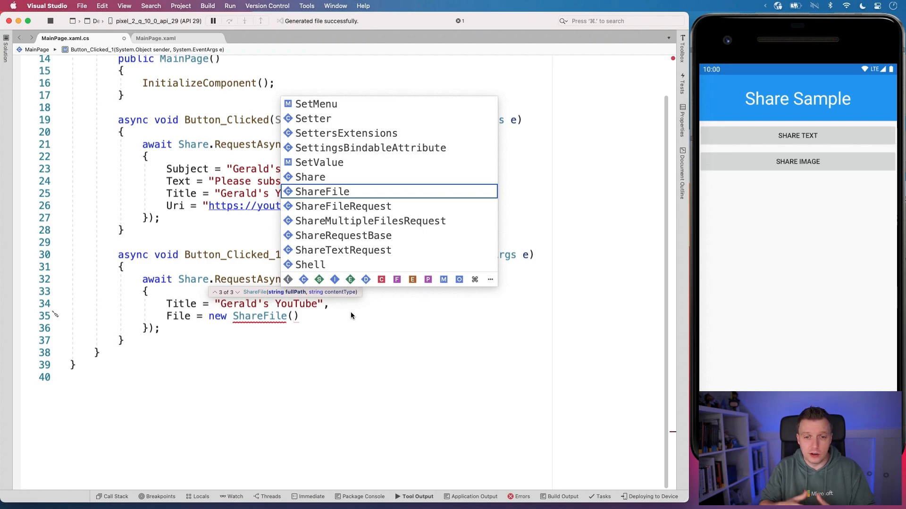
{"action": "mouse_move", "coordinate": [345, 312]}
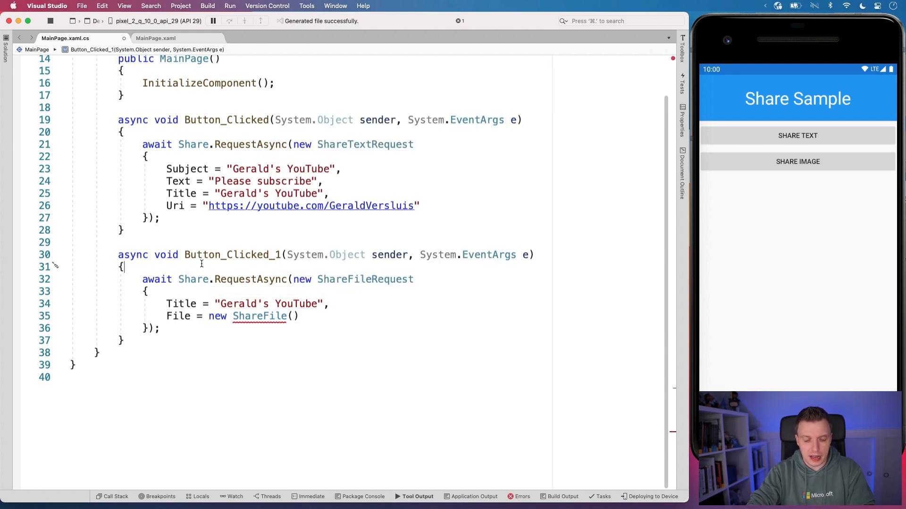
Step: Store the awaited MediaPicker photo pick result in var image
{"action": "type", "text": "var i"}
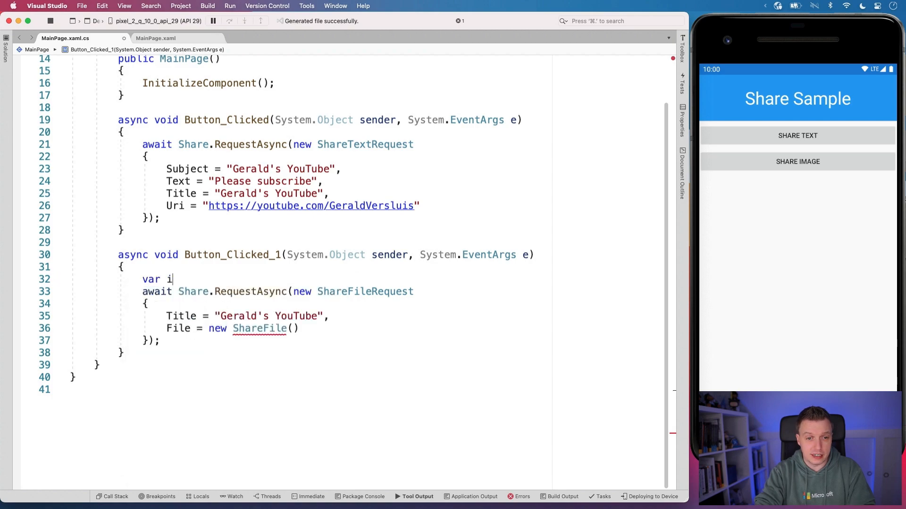
{"action": "type", "text": "mage = a"}
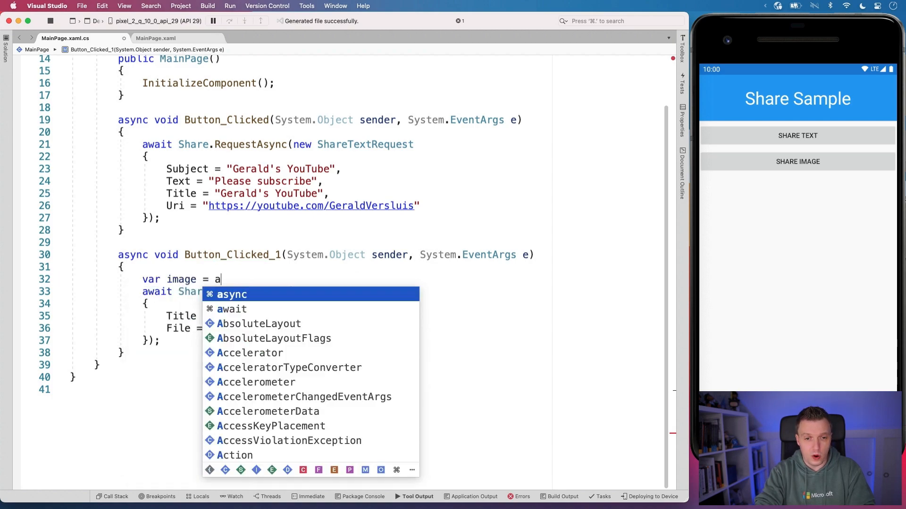
{"action": "type", "text": "wait MediaPicker.PickPhotoAsync();"}
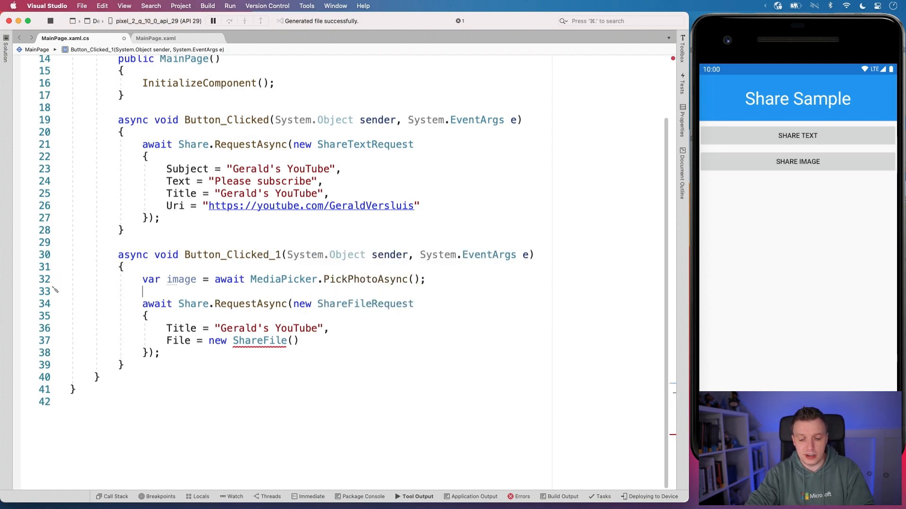
Step: Add if (image == null) return; and pass image into new ShareFile(image)
{"action": "type", "text": "if ("}
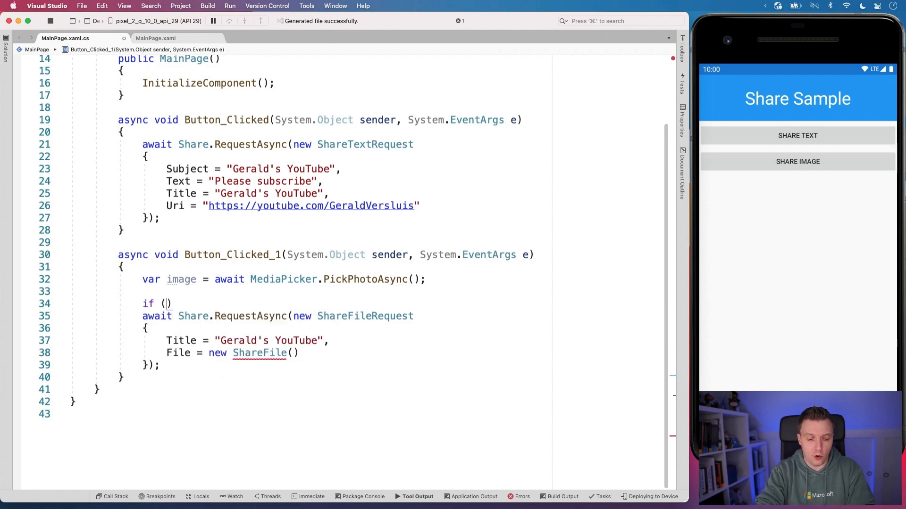
{"action": "type", "text": "image"}
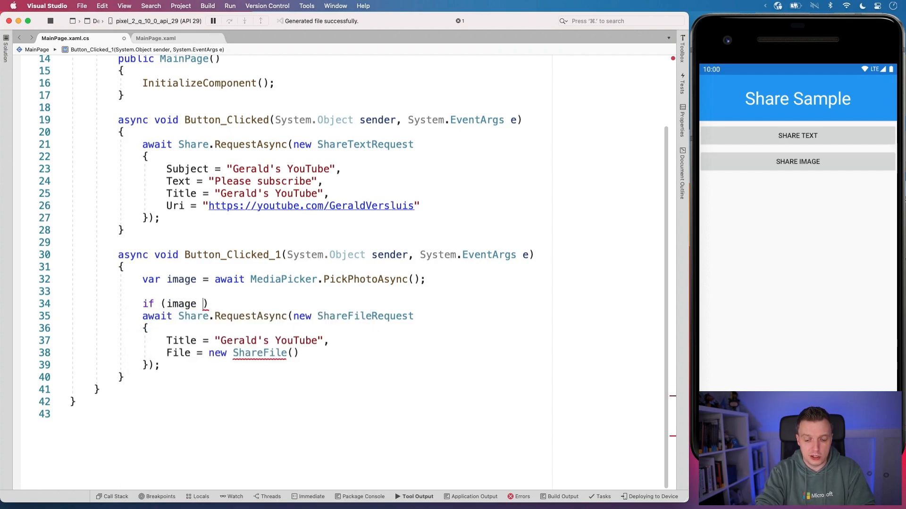
{"action": "type", "text": "== null"}
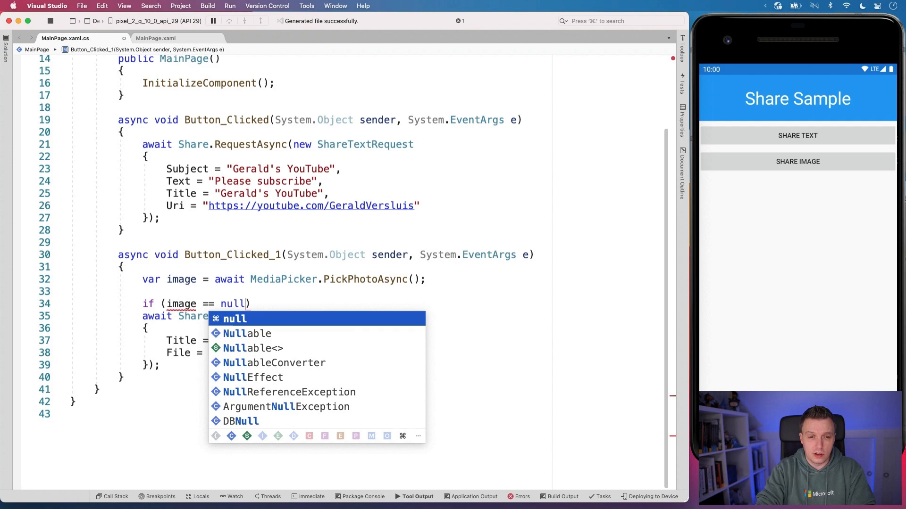
{"action": "type", "text": "return;"}
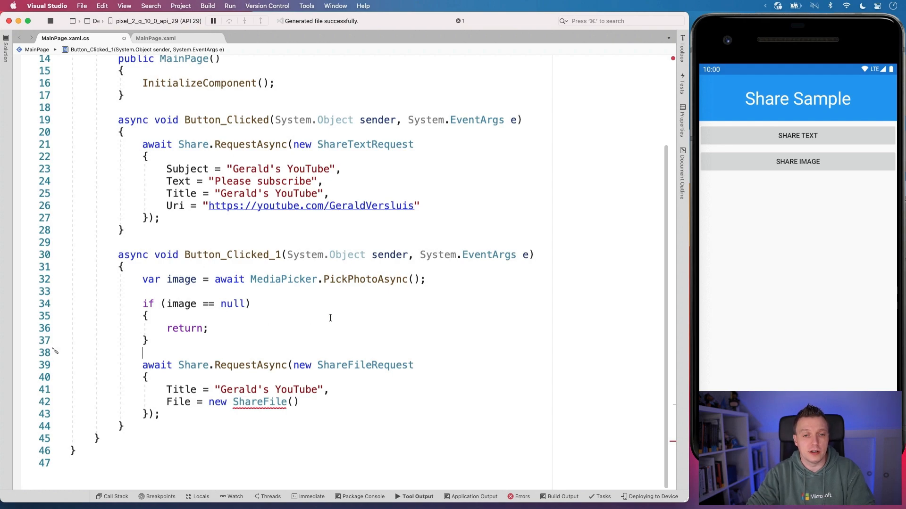
{"action": "scroll", "scroll_direction": "down", "scroll_amount": 3}
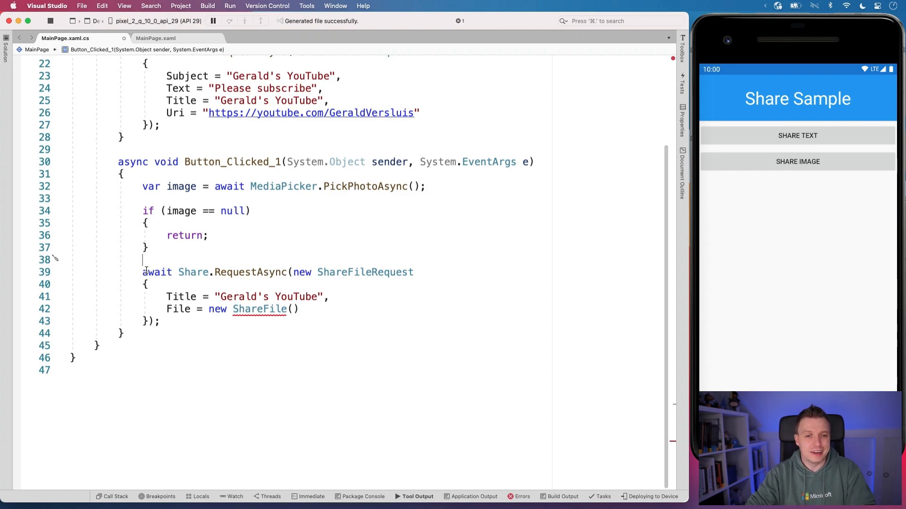
{"action": "mouse_move", "coordinate": [312, 272]}
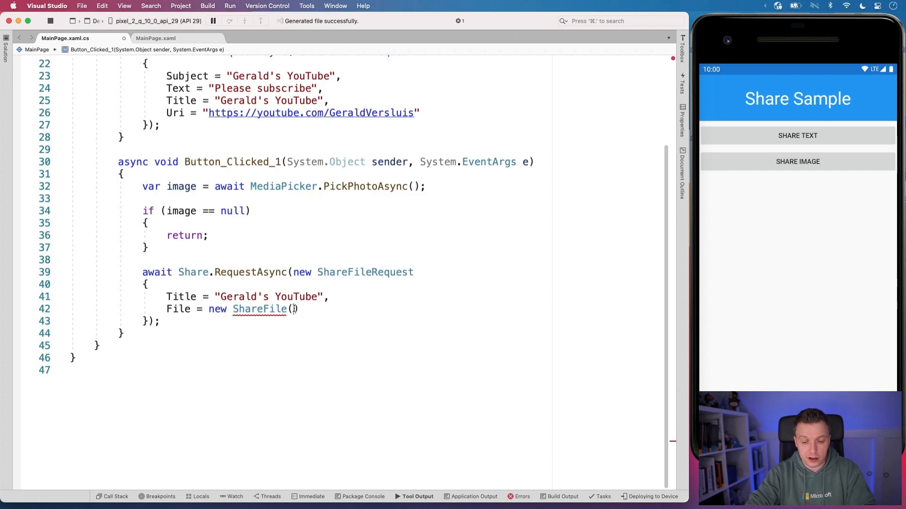
{"action": "type", "text": "image"}
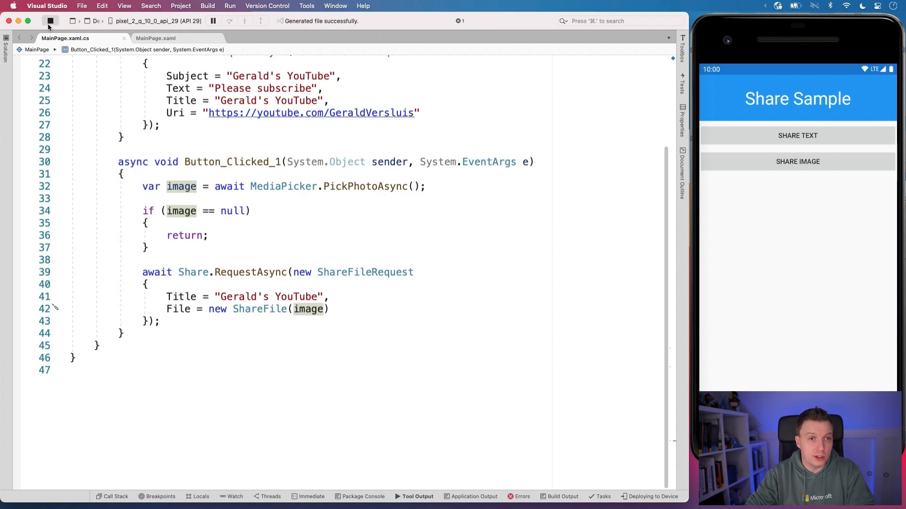
Step: Stop and rerun the Share Sample app on the pixel_2 Android emulator
{"action": "left_click", "coordinate": [50, 20]}
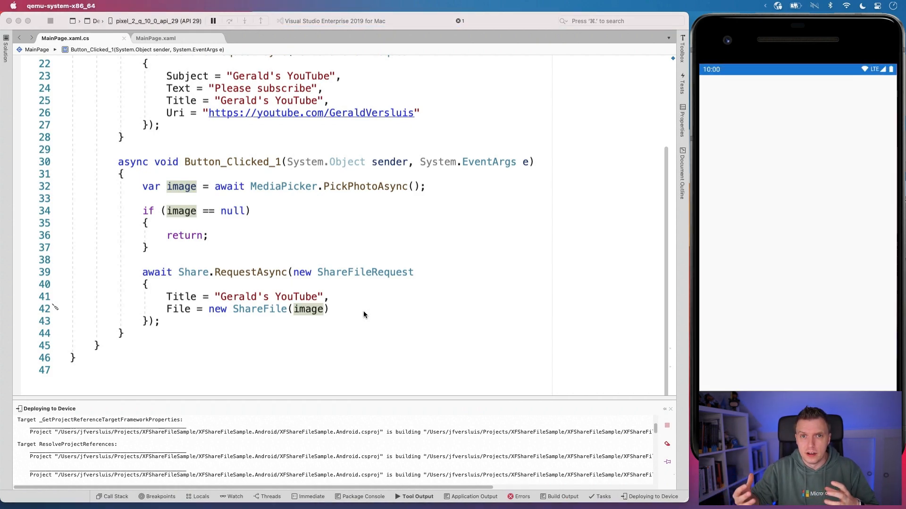
{"action": "left_click", "coordinate": [669, 409]}
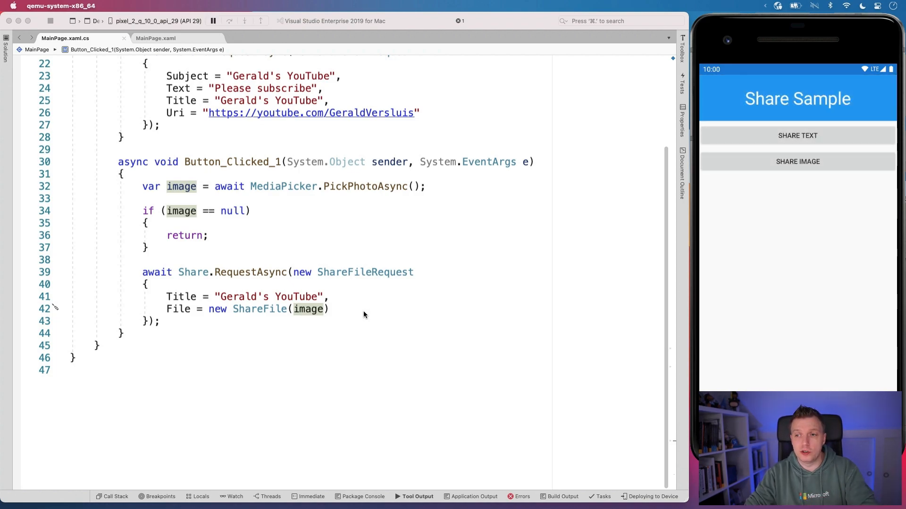
{"action": "mouse_move", "coordinate": [385, 310]}
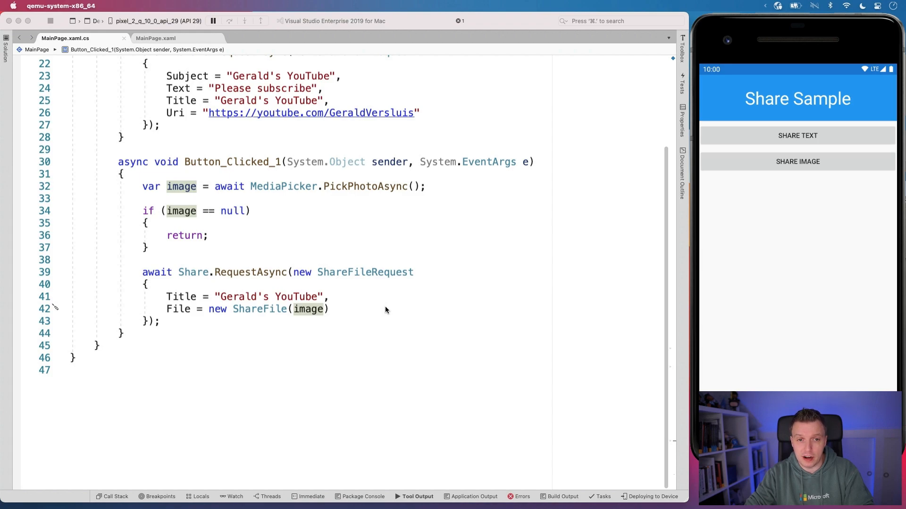
{"action": "mouse_move", "coordinate": [767, 276]}
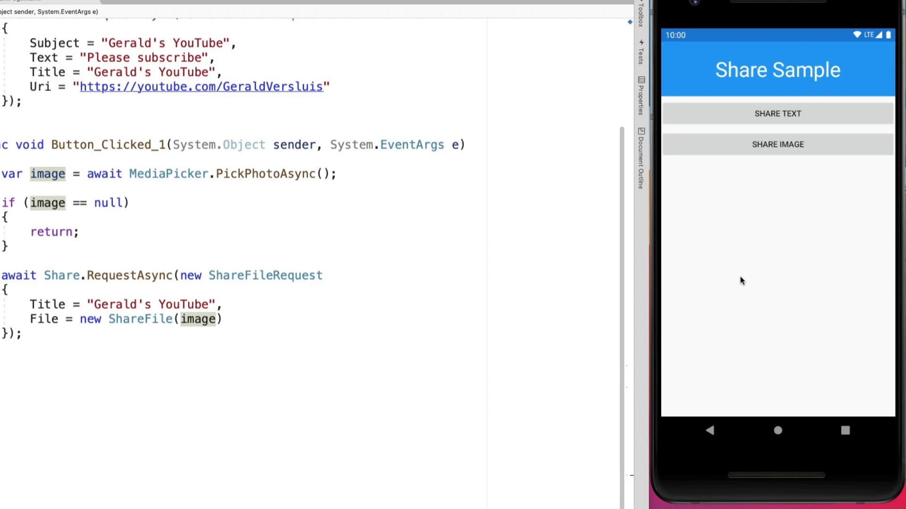
Step: Tap Share Image to open the photo picker showing the Please Subscribe image
{"action": "left_click", "coordinate": [777, 144]}
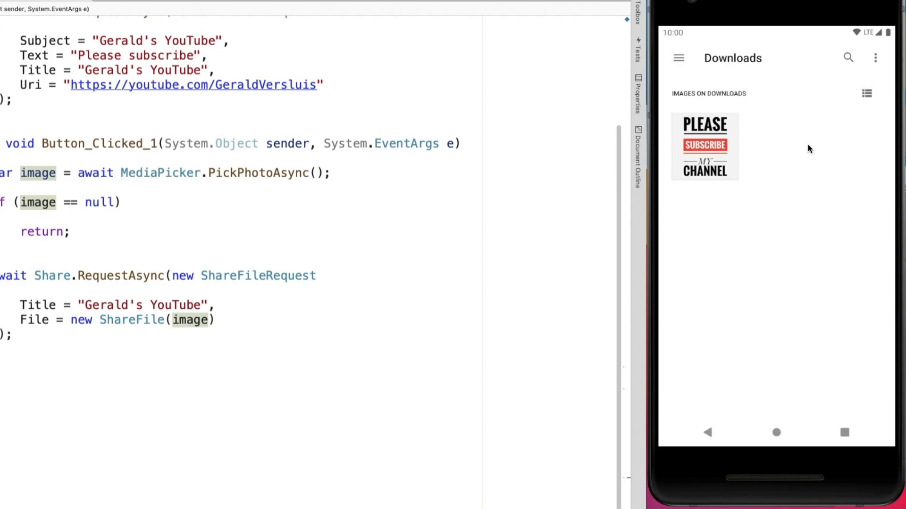
{"action": "mouse_move", "coordinate": [806, 147]}
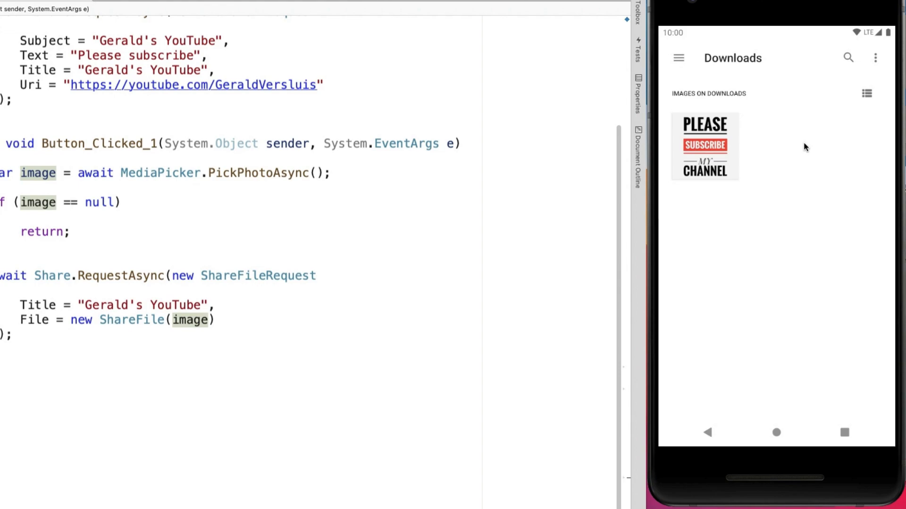
{"action": "mouse_move", "coordinate": [793, 138]}
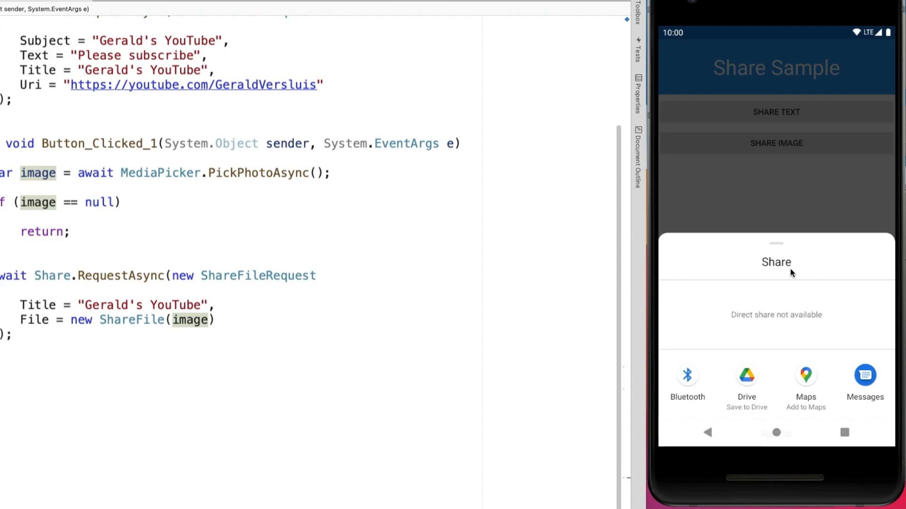
{"action": "mouse_move", "coordinate": [827, 424]}
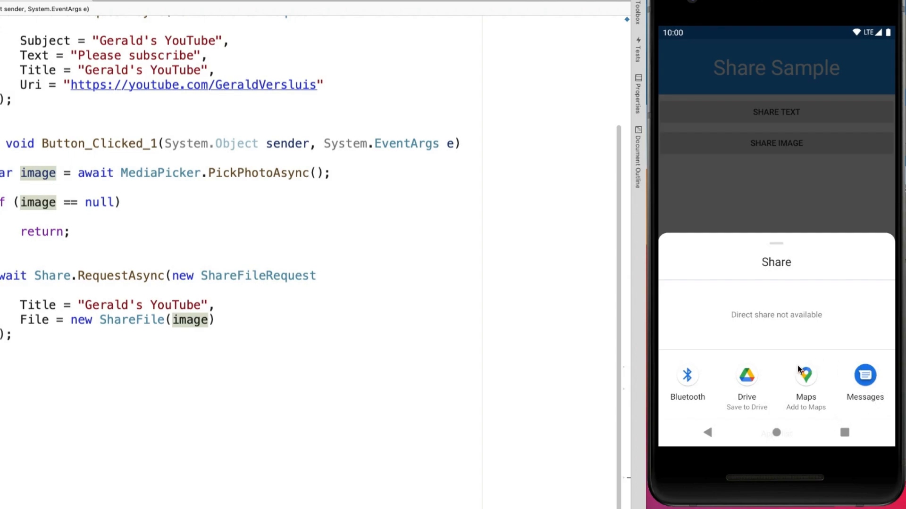
{"action": "mouse_move", "coordinate": [796, 365]}
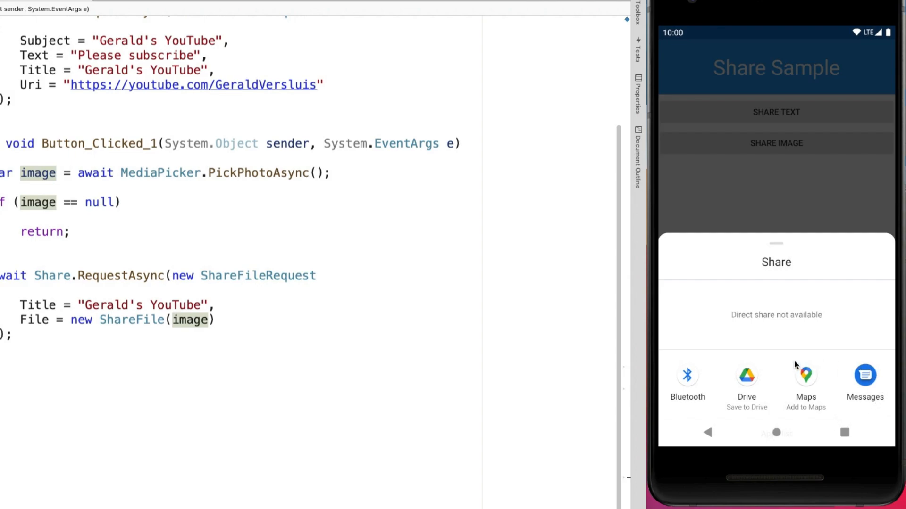
{"action": "mouse_move", "coordinate": [794, 348]}
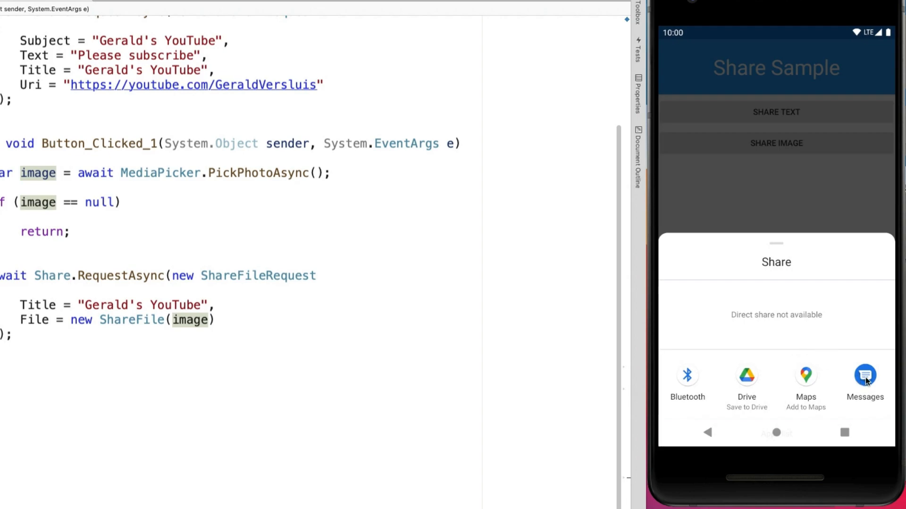
Step: Share to Messages in the 064 conversation, preview the attachment, and type test text
{"action": "left_click", "coordinate": [864, 375]}
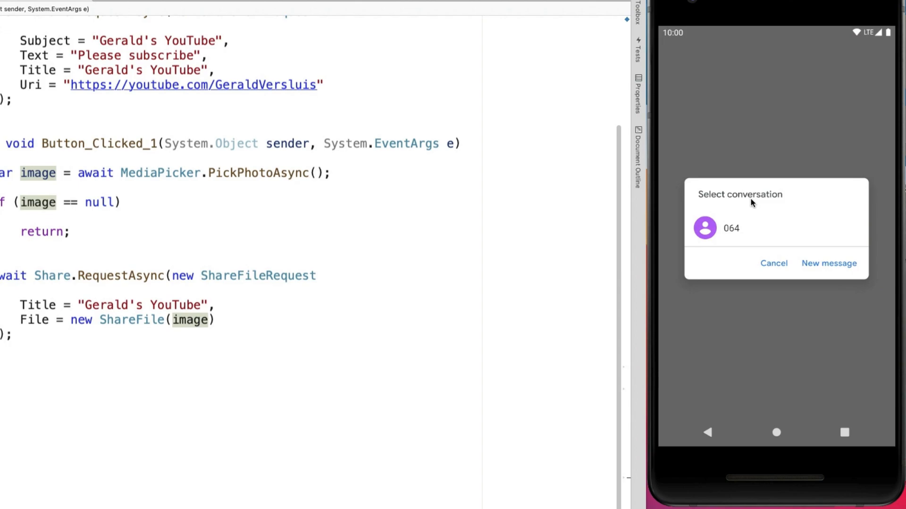
{"action": "left_click", "coordinate": [730, 227]}
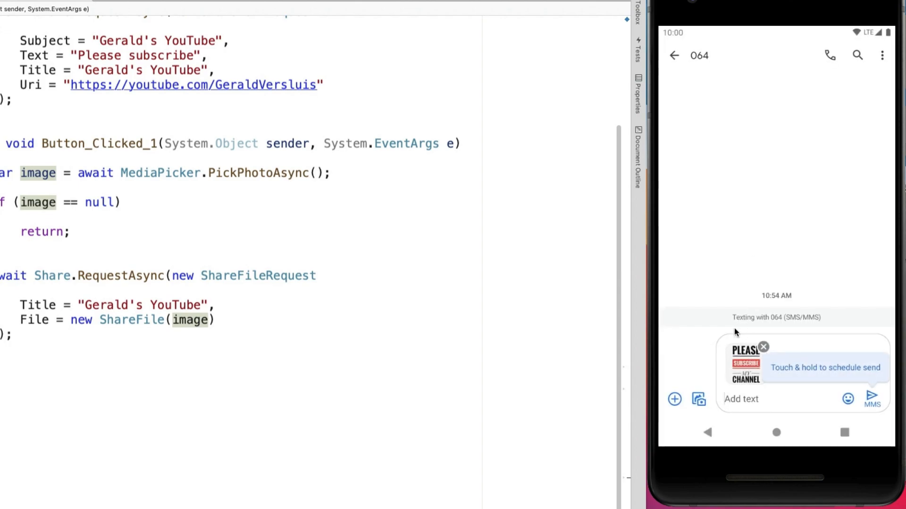
{"action": "mouse_move", "coordinate": [717, 376]}
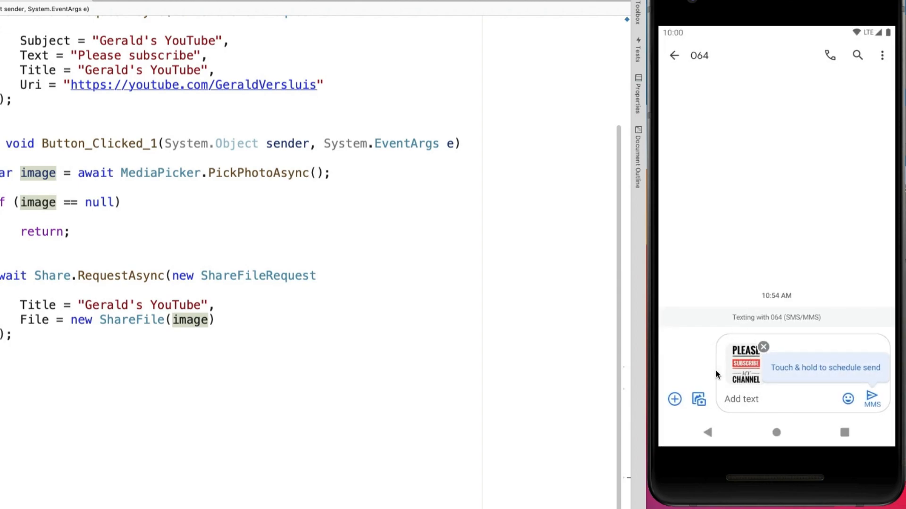
{"action": "left_click", "coordinate": [745, 367]}
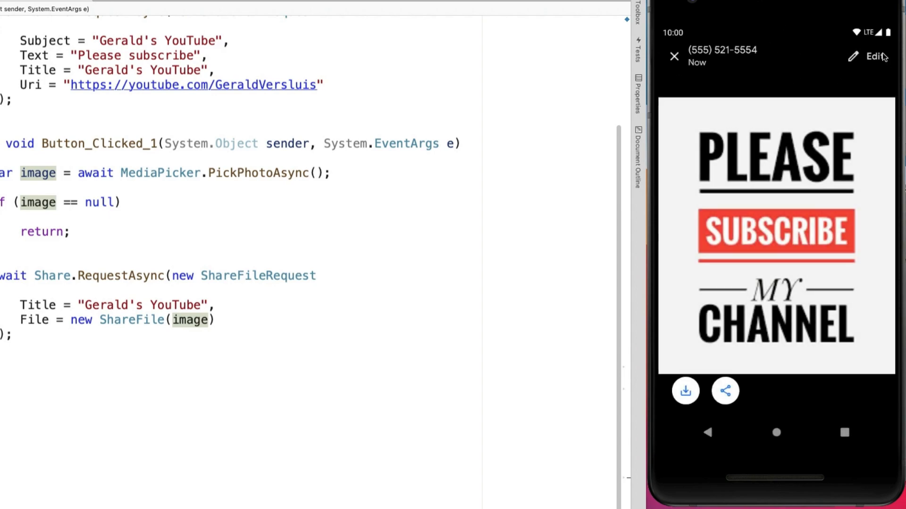
{"action": "left_click", "coordinate": [724, 392]}
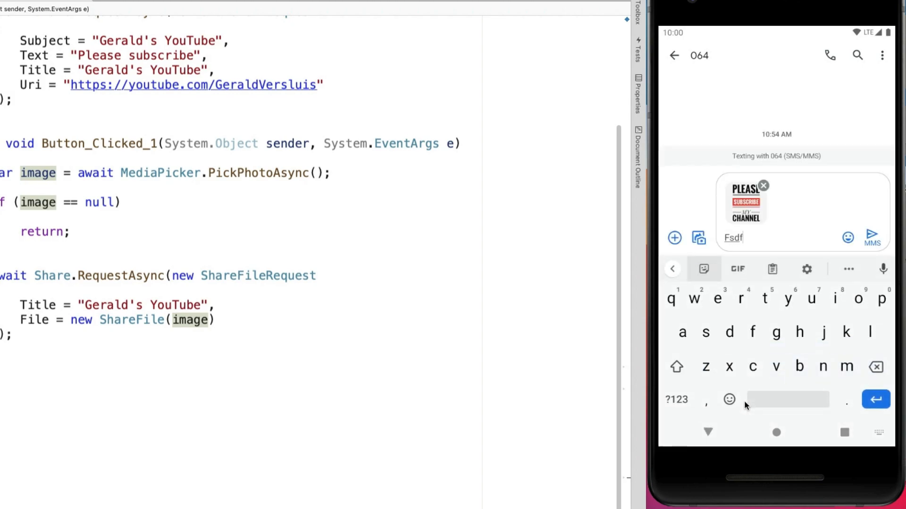
{"action": "type", "text": "sd"}
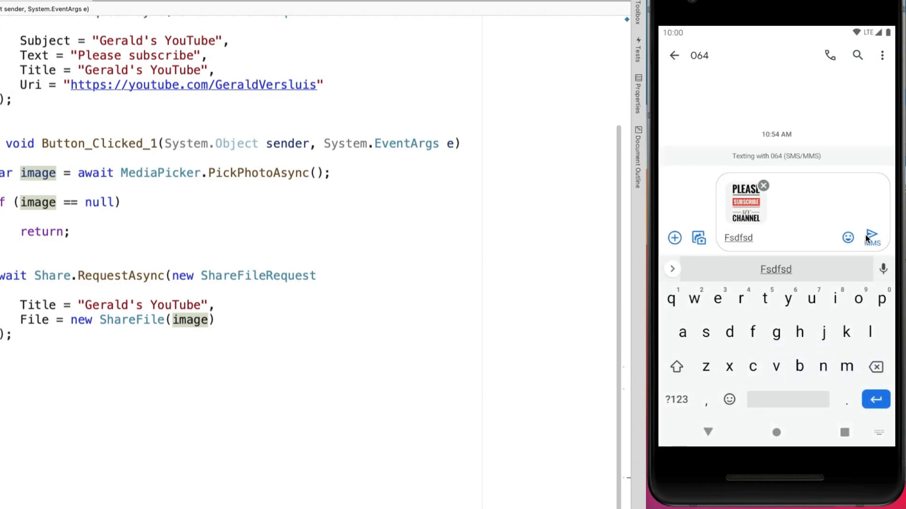